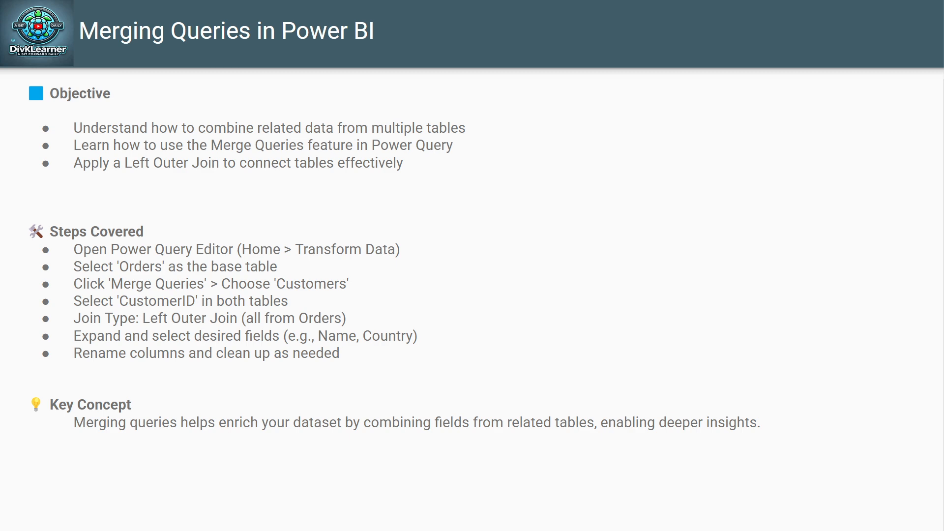
pyautogui.moveTo(10, 234)
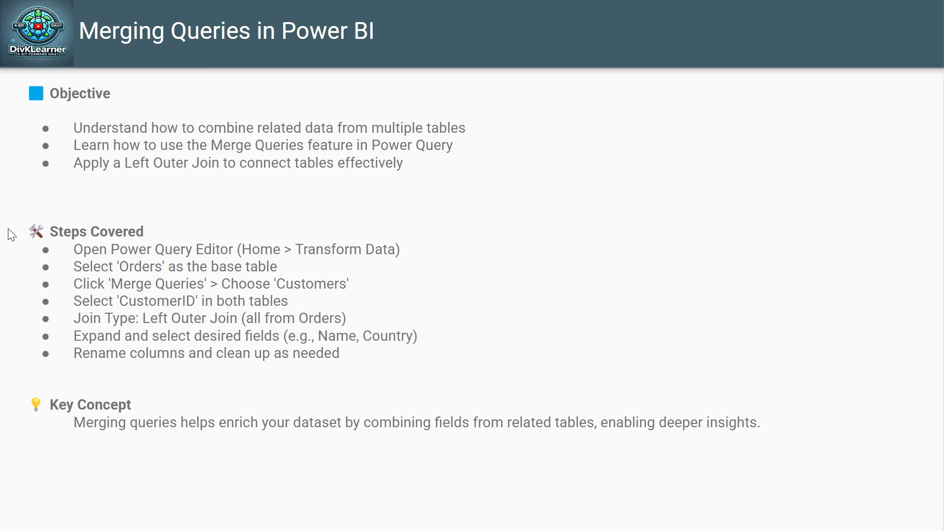
pyautogui.moveTo(382, 208)
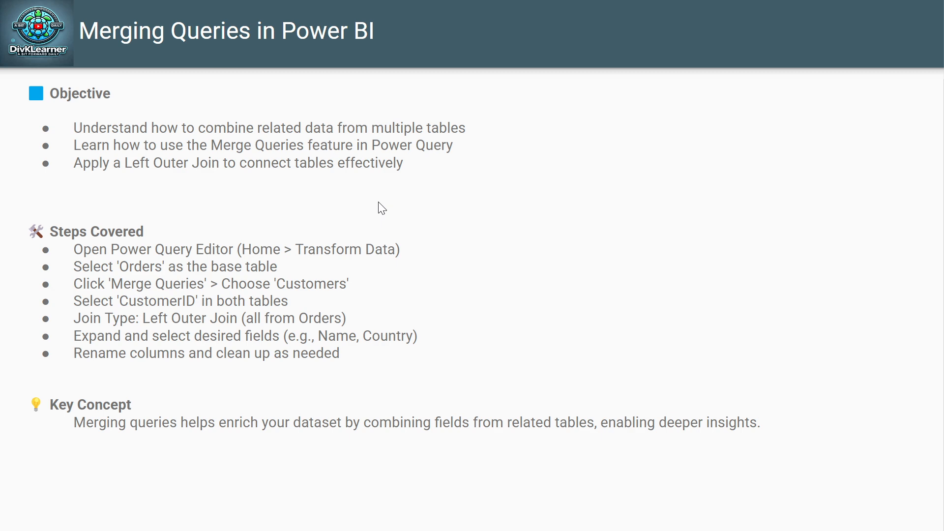
pyautogui.moveTo(758, 301)
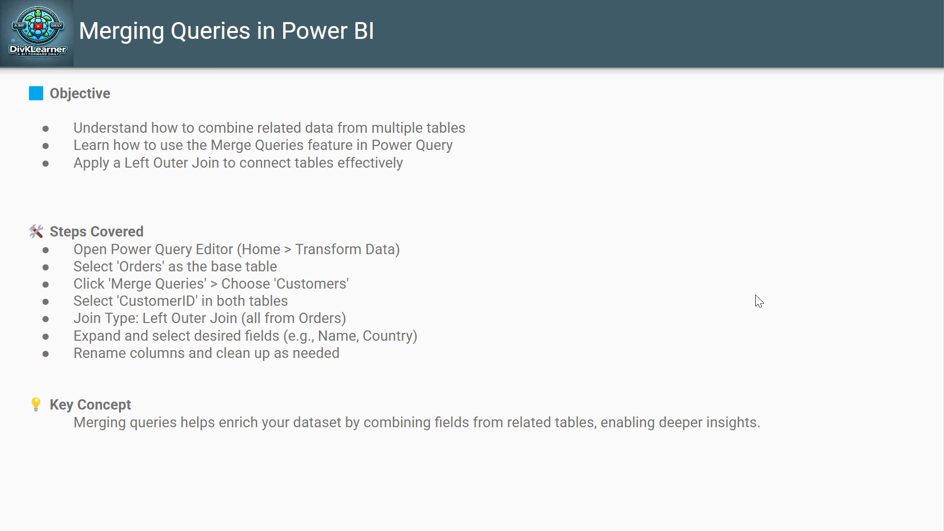
pyautogui.moveTo(642, 415)
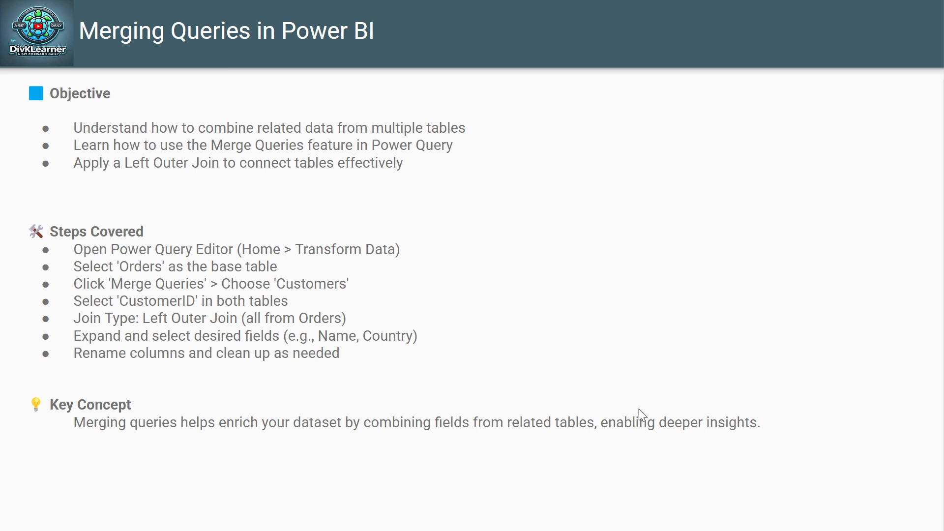
pyautogui.moveTo(511, 393)
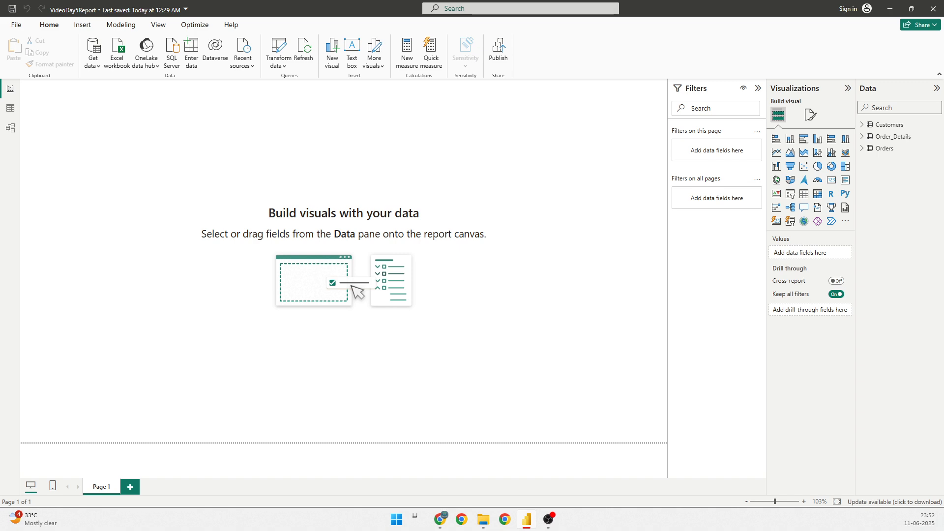
pyautogui.moveTo(775, 523)
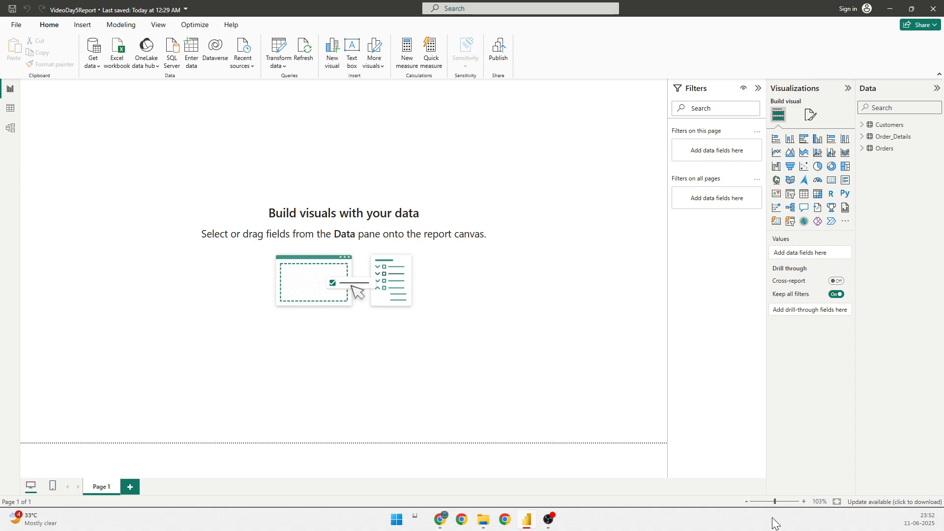
pyautogui.moveTo(549, 394)
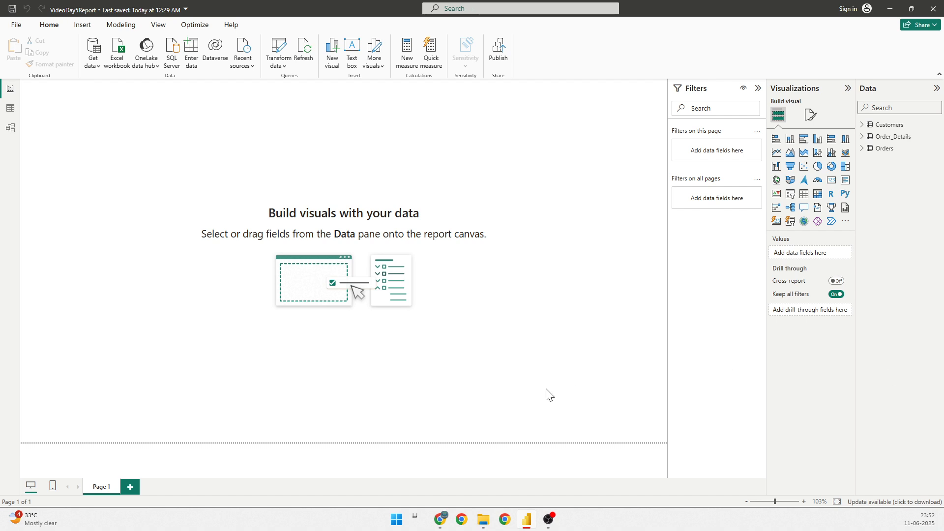
pyautogui.moveTo(889, 149)
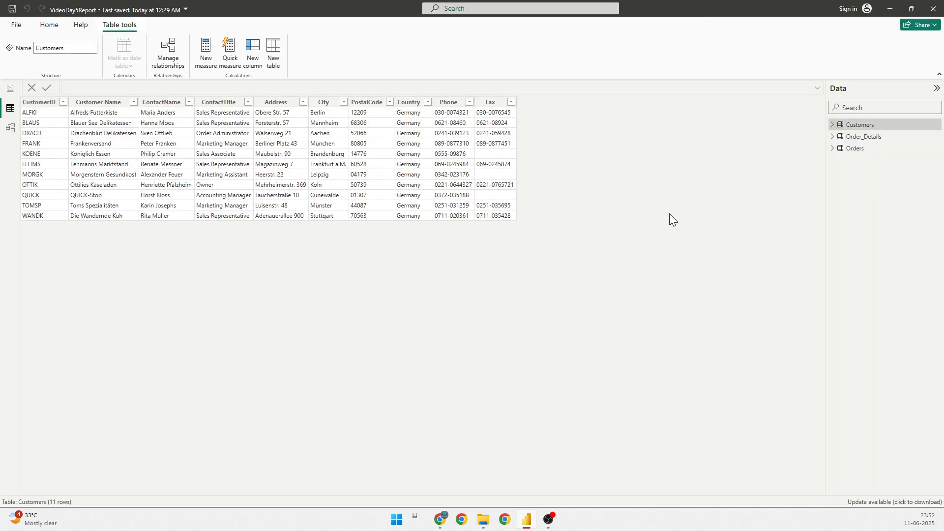
# - Display the Orders table's 830 rows in Table view
pyautogui.click(162, 102)
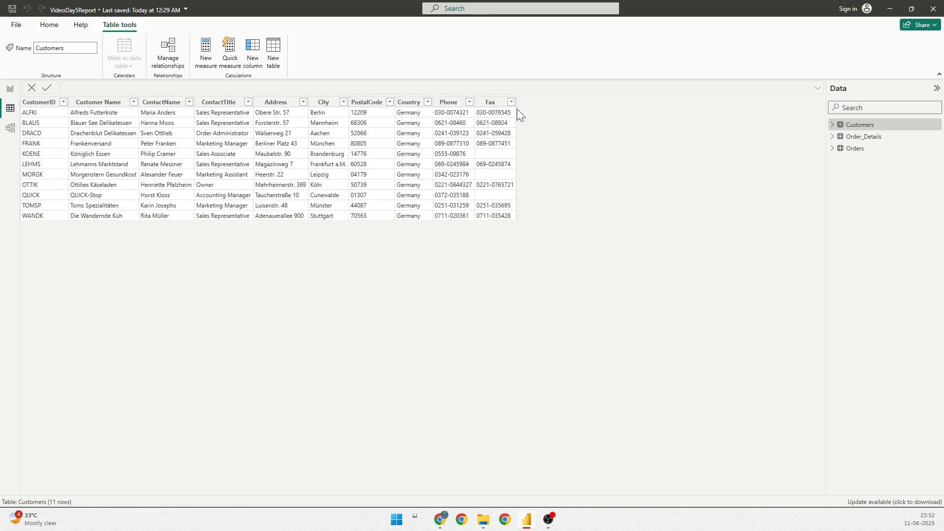
pyautogui.click(855, 149)
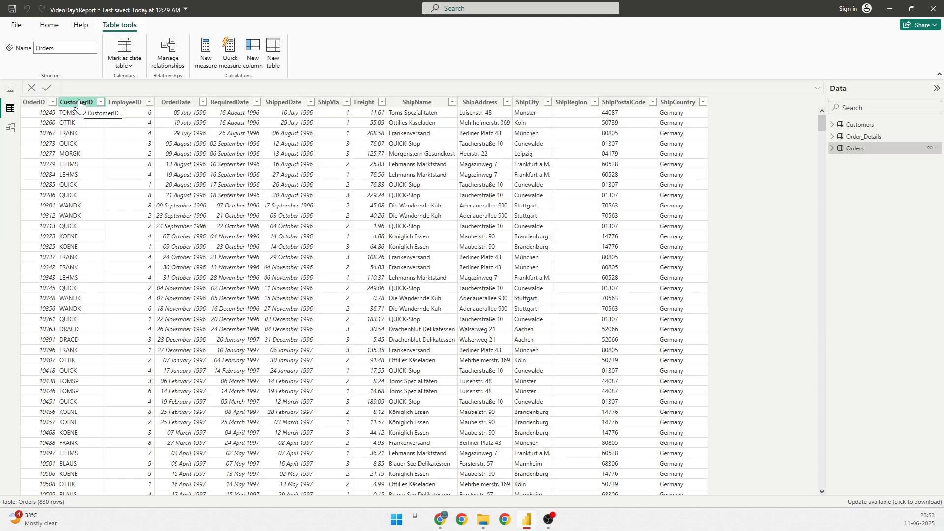
pyautogui.moveTo(569, 162)
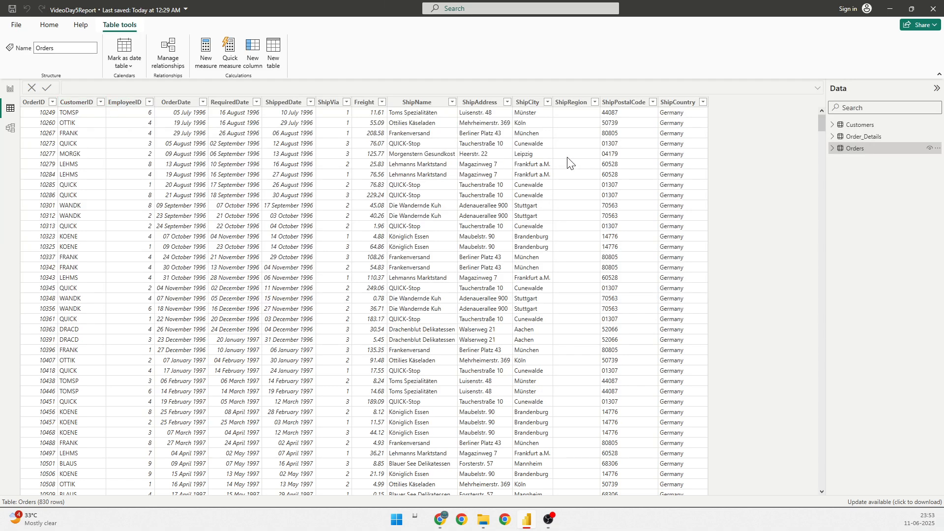
pyautogui.moveTo(750, 128)
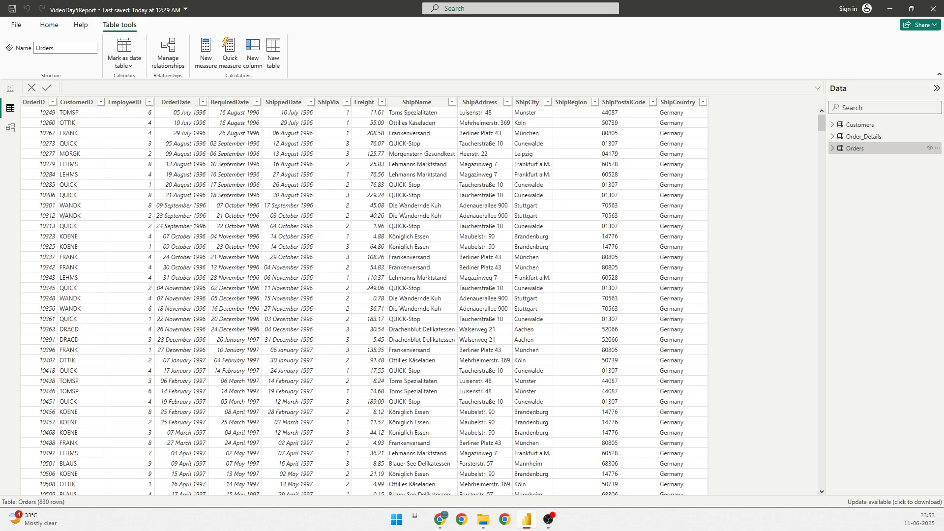
pyautogui.moveTo(510, 151)
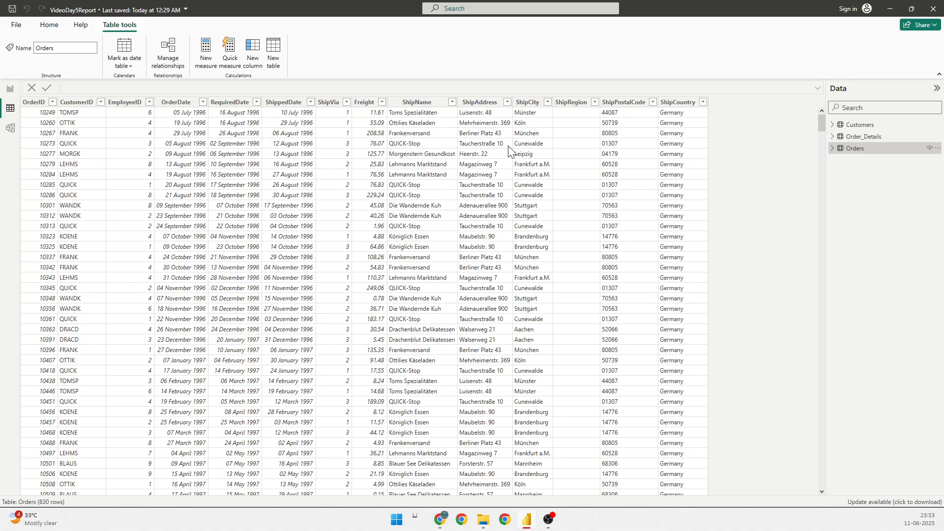
# - Peek at the Customers fields, then bring up the Orders table's context menu for Edit query
pyautogui.click(834, 125)
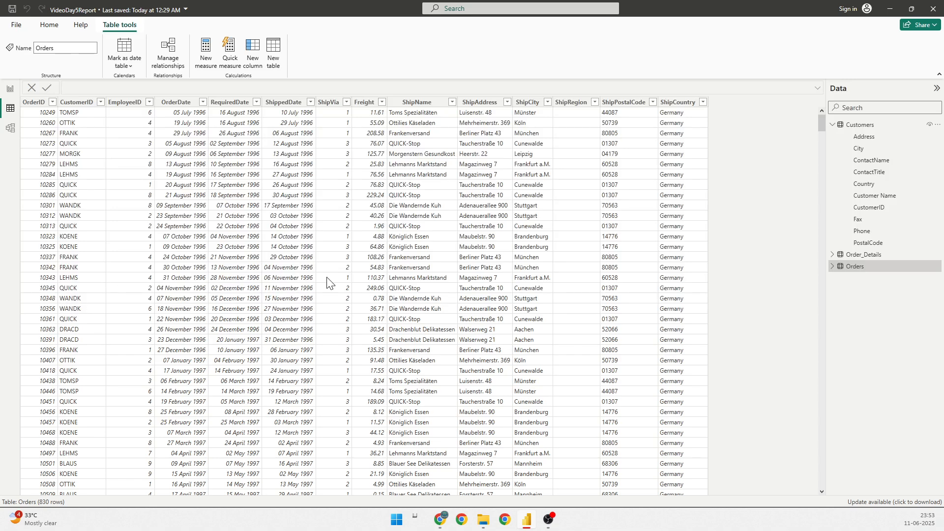
pyautogui.moveTo(865, 163)
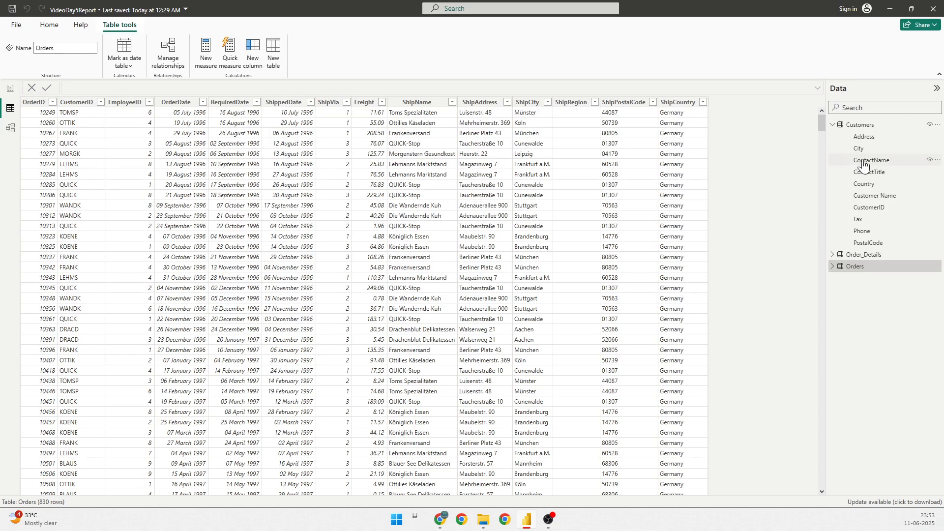
pyautogui.moveTo(873, 195)
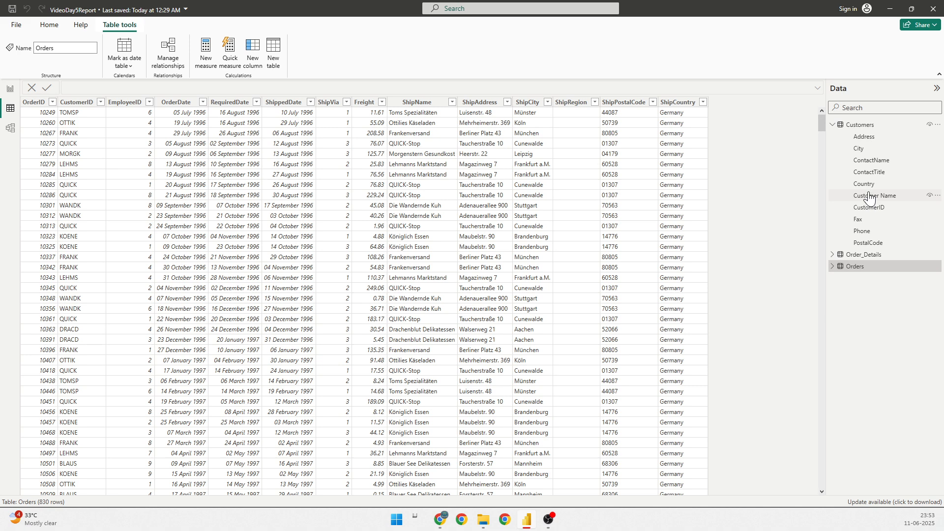
pyautogui.moveTo(869, 207)
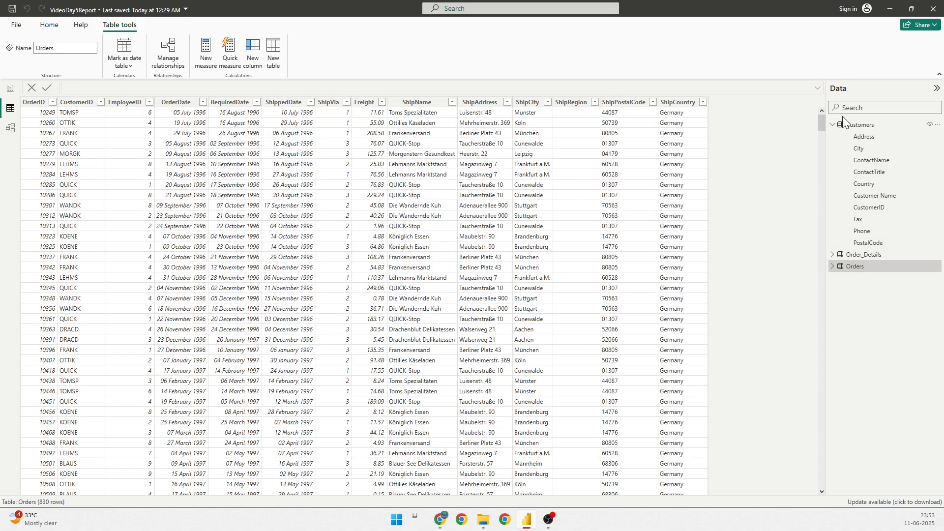
pyautogui.click(833, 125)
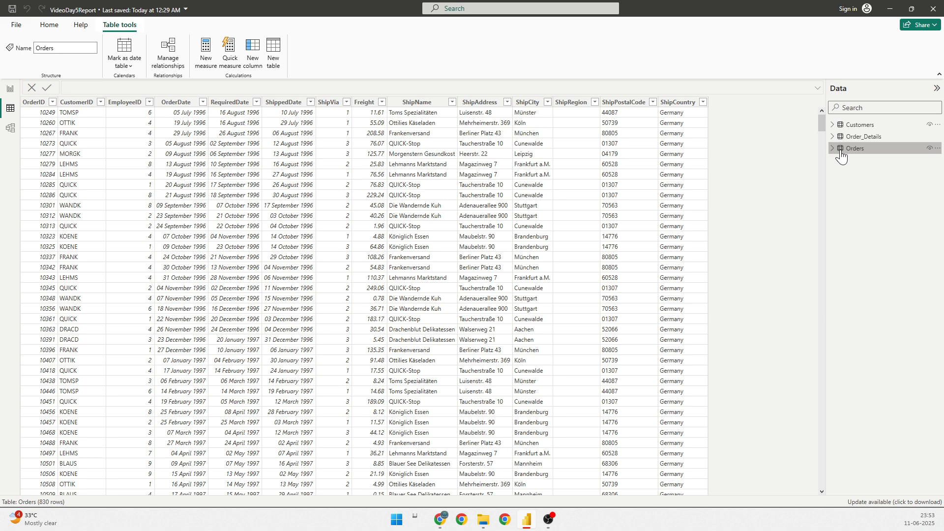
pyautogui.rightClick(851, 149)
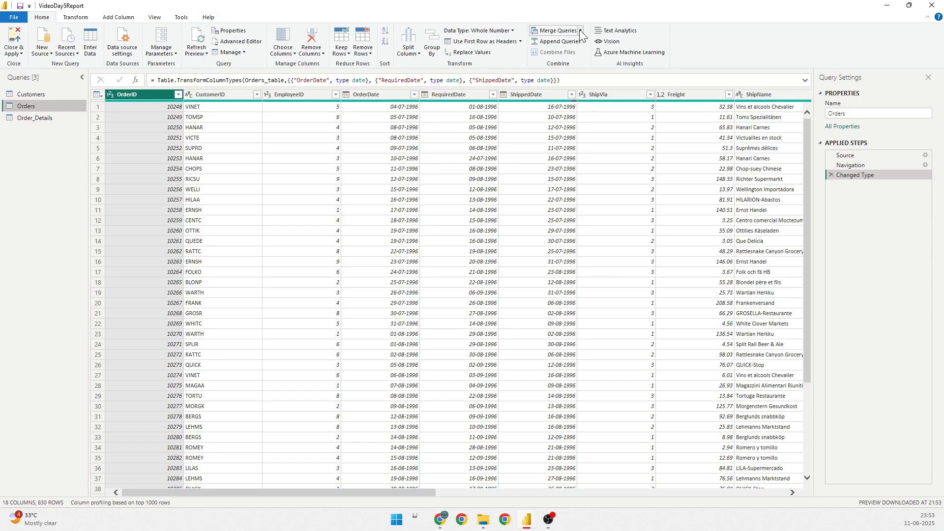
# - Show the Merge Queries choices on the Home ribbon
pyautogui.click(580, 31)
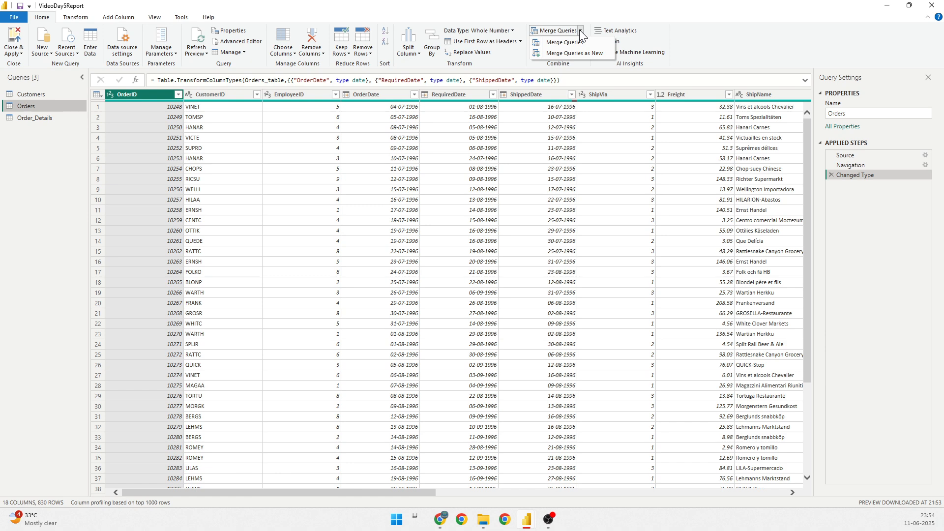
pyautogui.moveTo(844, 155)
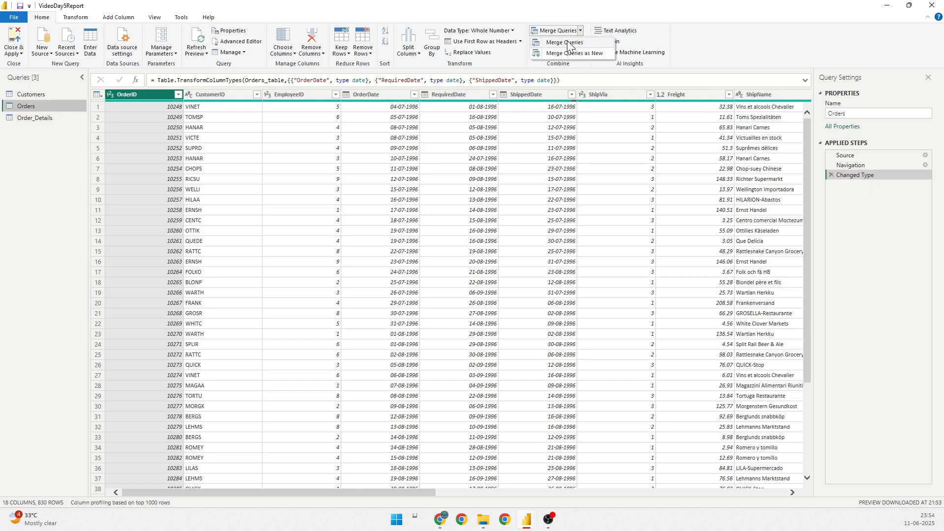
# - Left-outer merge Customers into Orders matching CustomerID on both sides
pyautogui.click(562, 43)
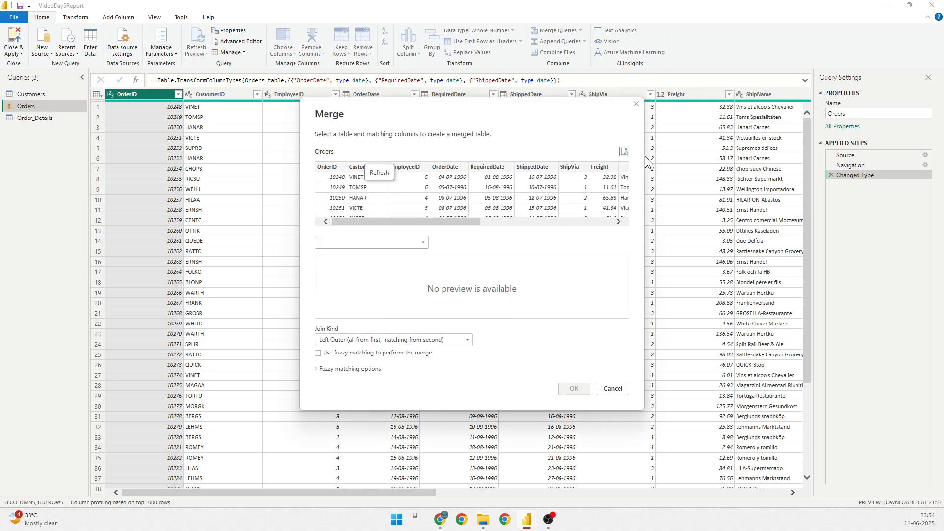
pyautogui.moveTo(371, 292)
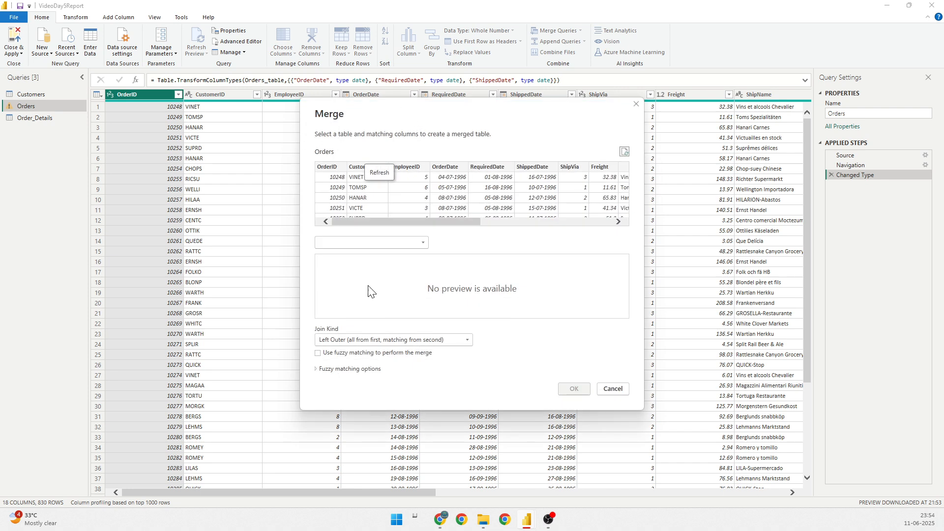
pyautogui.moveTo(466, 267)
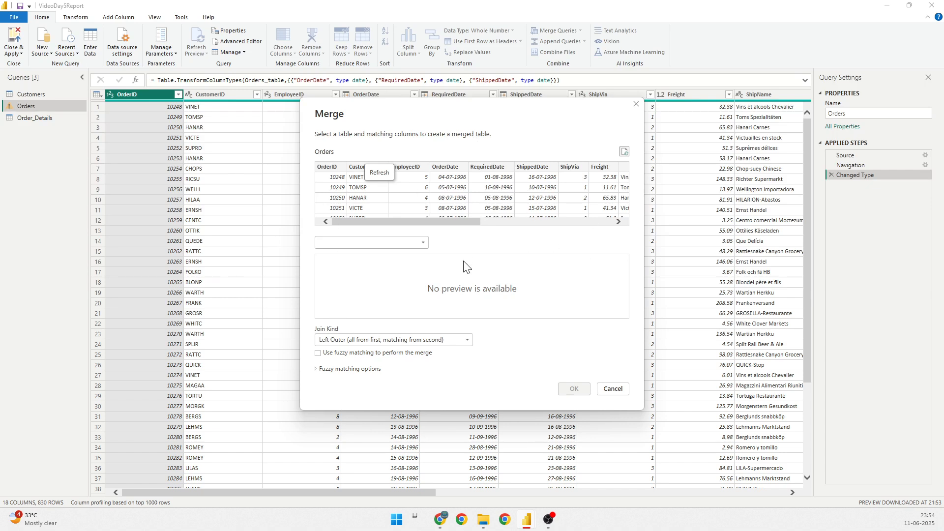
pyautogui.moveTo(332, 173)
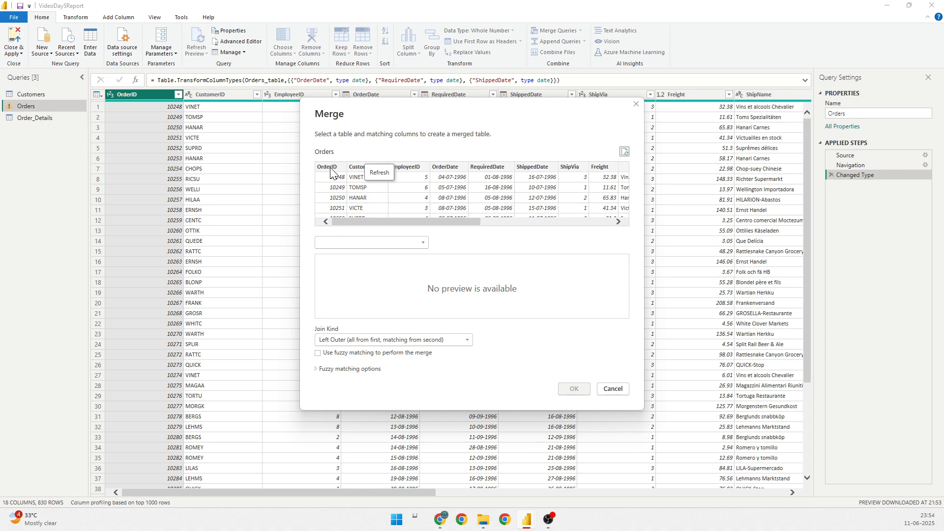
pyautogui.click(362, 167)
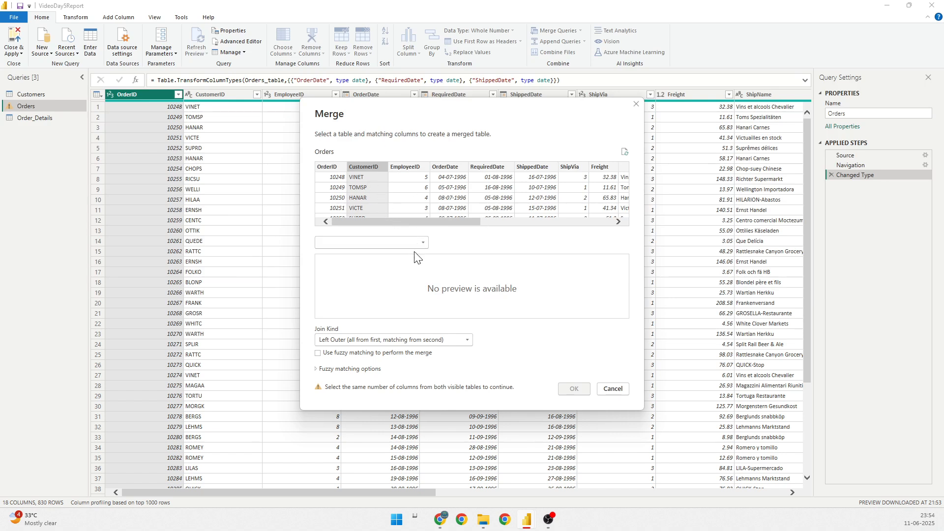
pyautogui.click(370, 242)
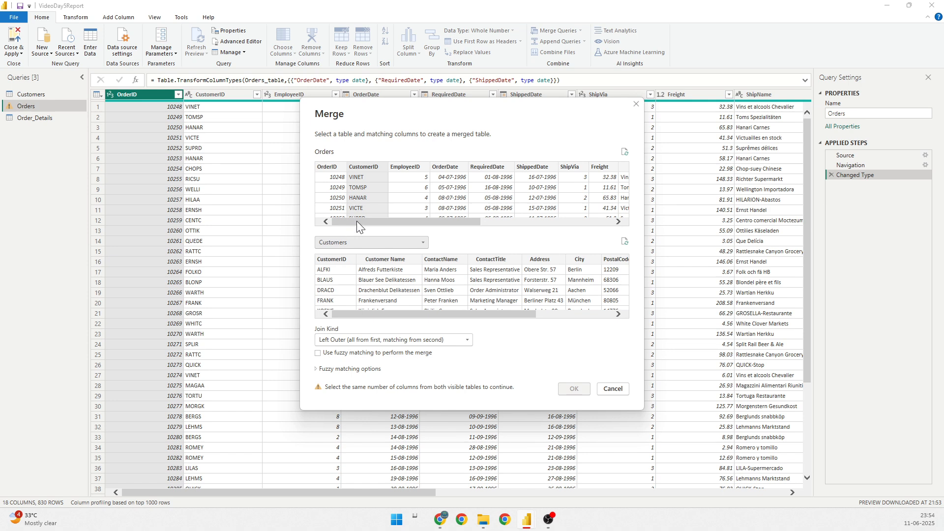
pyautogui.click(331, 259)
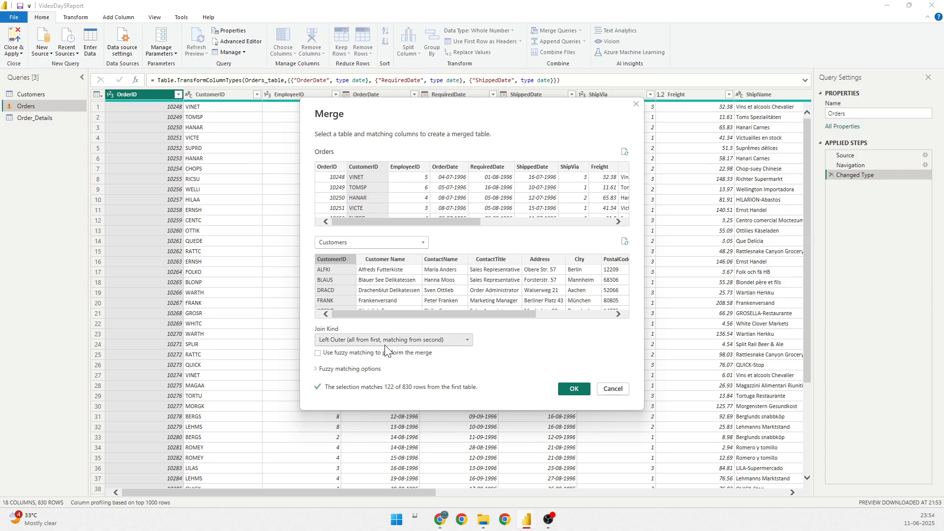
pyautogui.moveTo(438, 350)
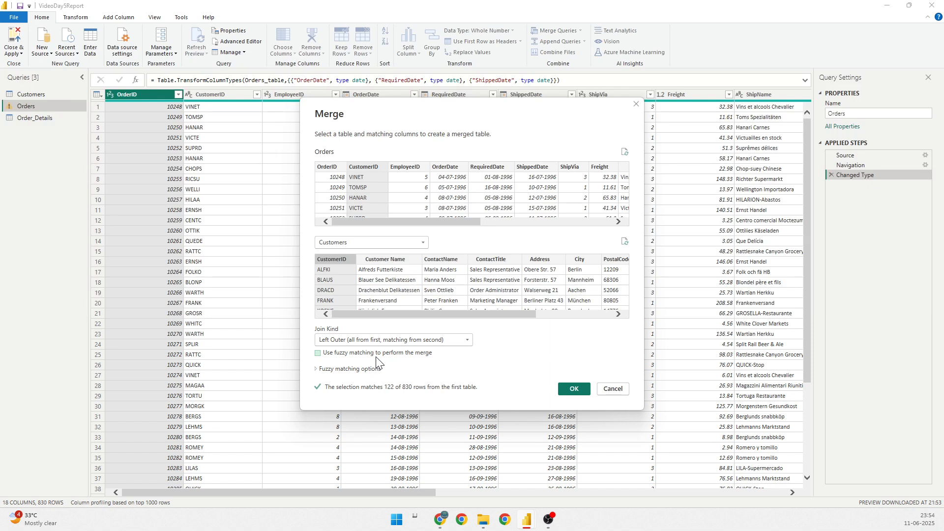
pyautogui.moveTo(374, 358)
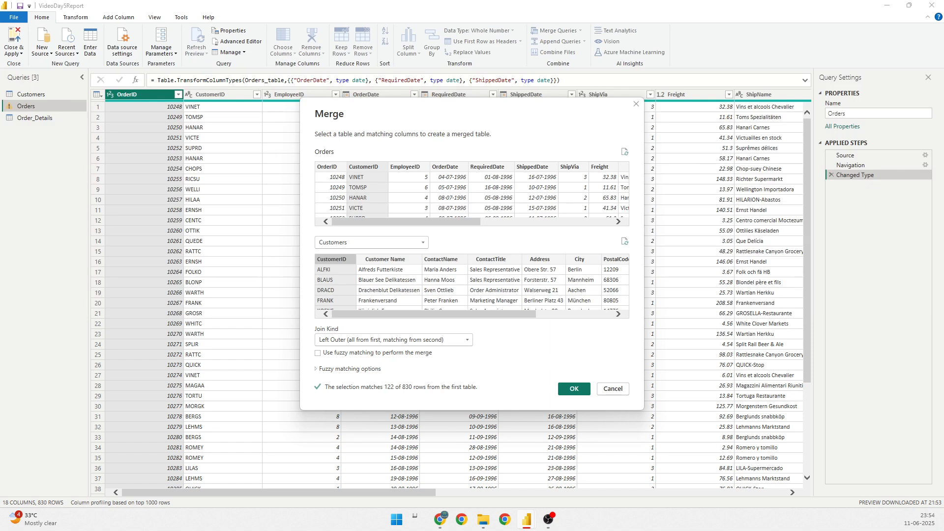
pyautogui.moveTo(406, 176)
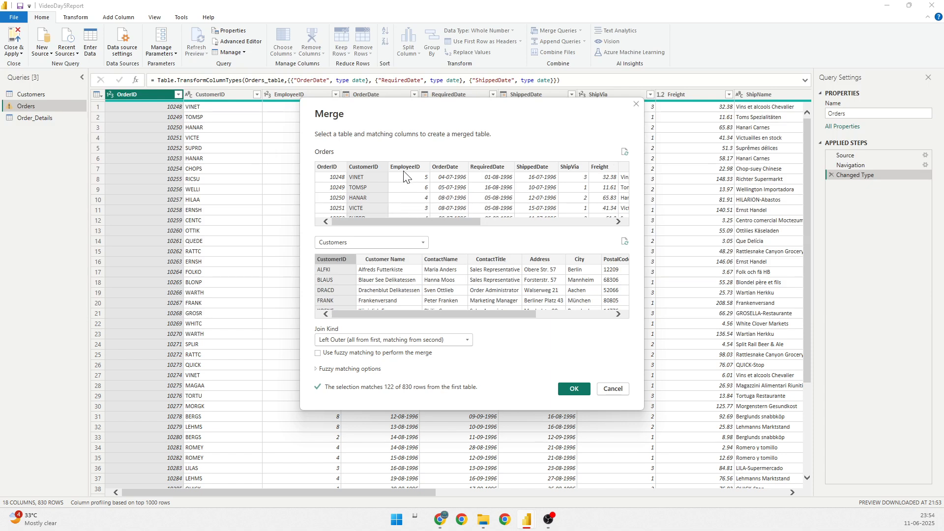
pyautogui.moveTo(403, 176)
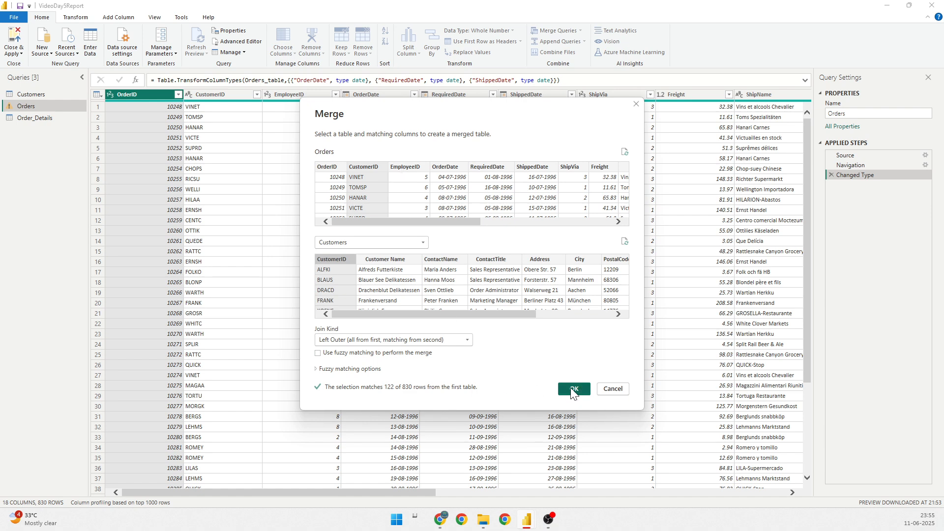
pyautogui.click(573, 388)
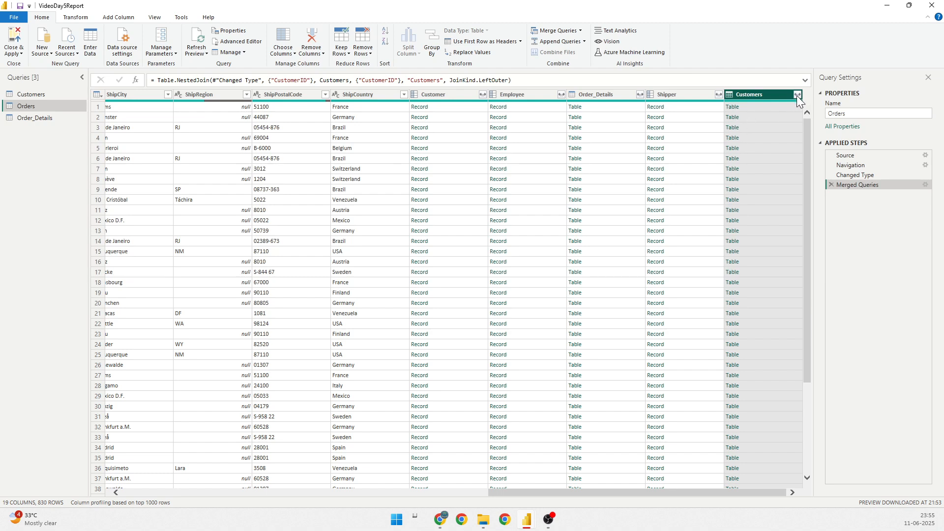
# - Expand the Customers column keeping only Customer Name and Country
pyautogui.click(798, 94)
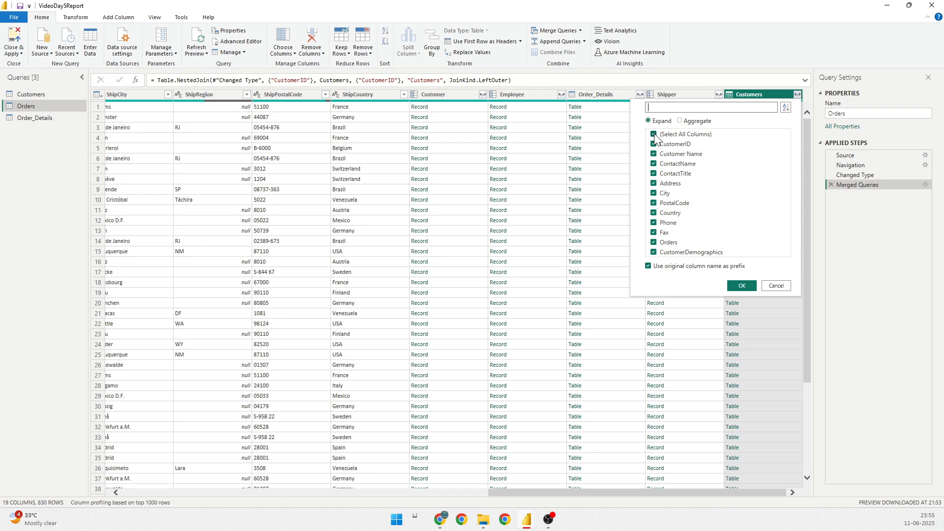
pyautogui.click(654, 135)
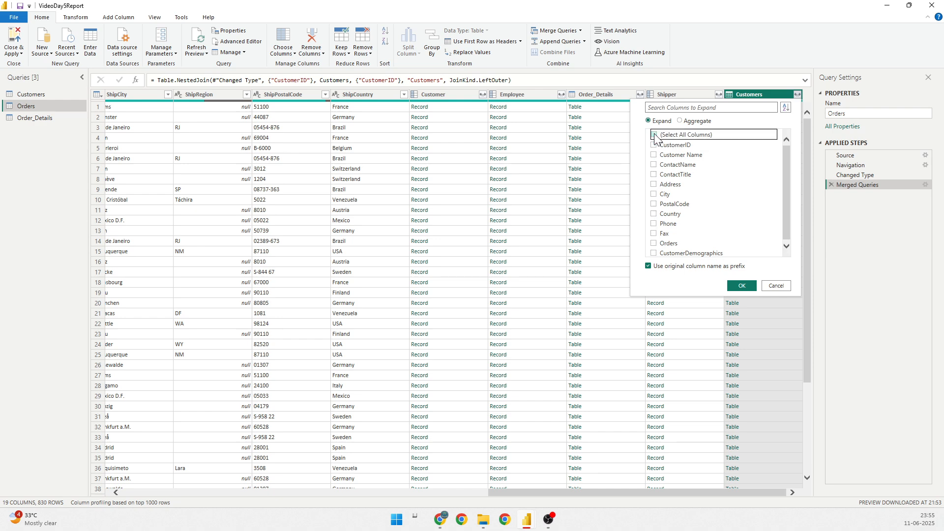
pyautogui.click(654, 135)
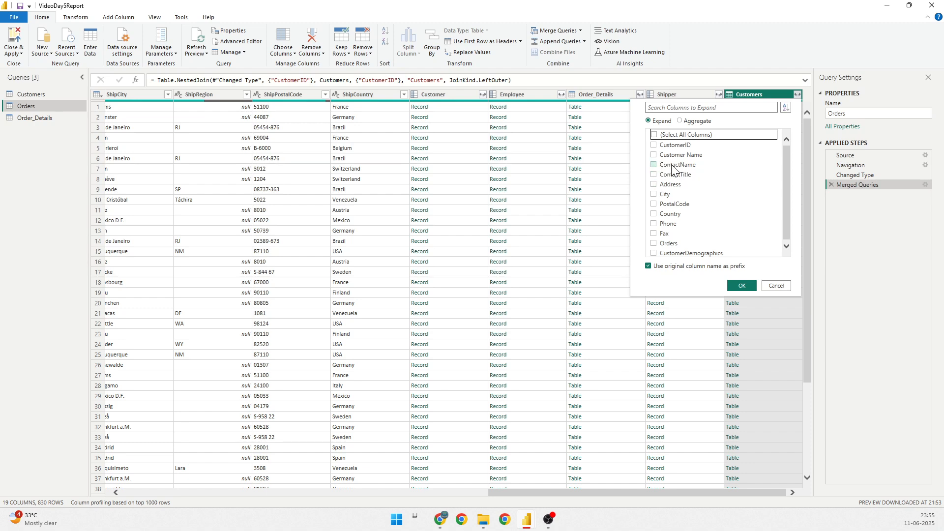
pyautogui.click(654, 154)
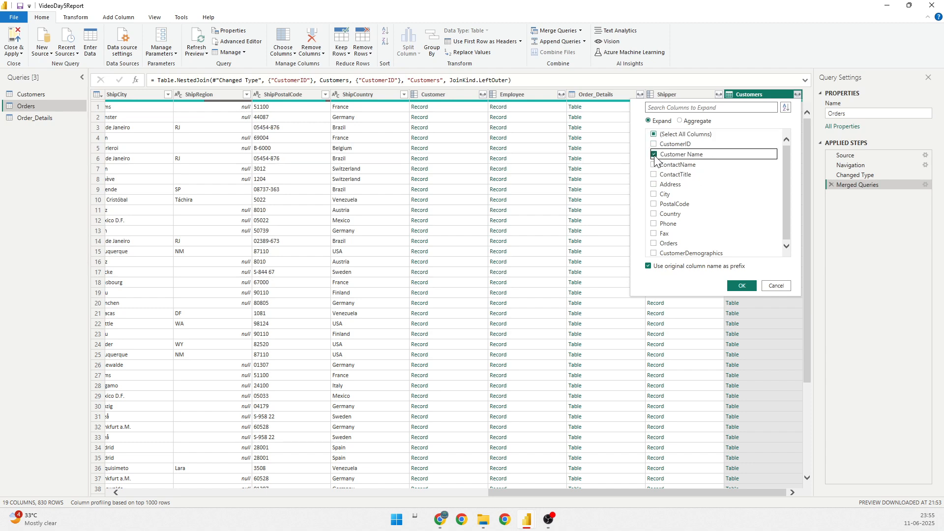
pyautogui.click(654, 214)
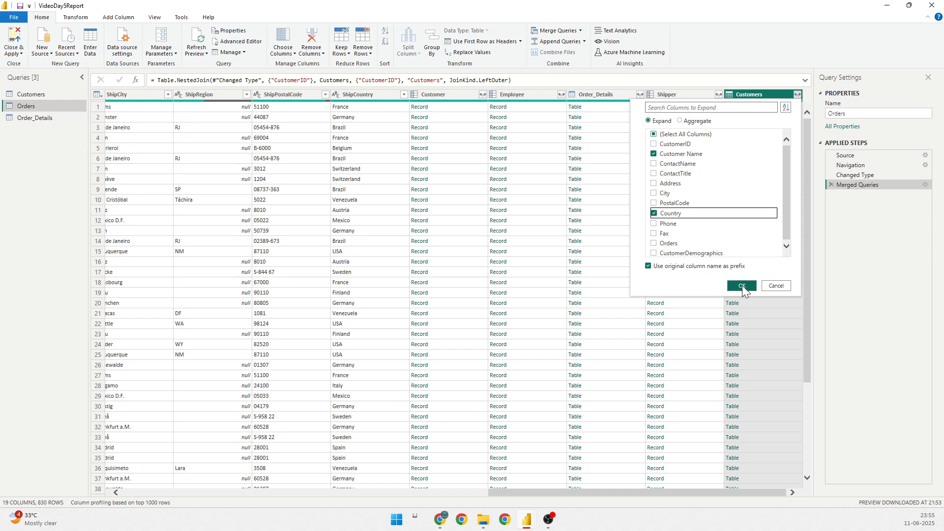
pyautogui.click(742, 285)
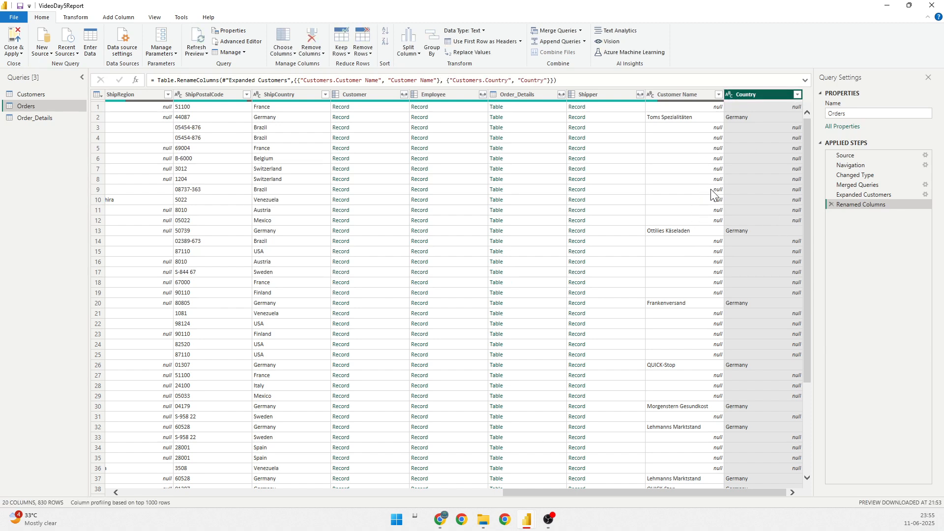
# - Scroll through Orders rows to inspect the Customer Name and Country values
pyautogui.scroll(-3)
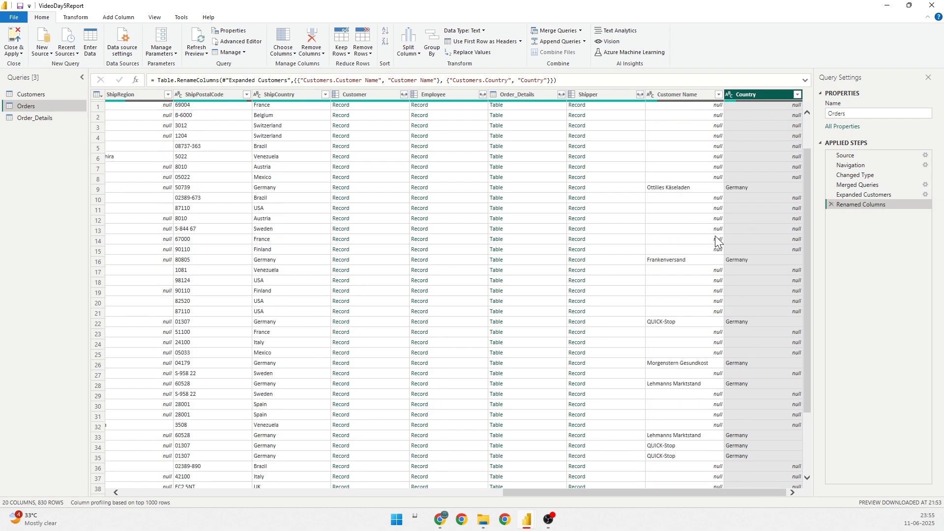
pyautogui.scroll(-3)
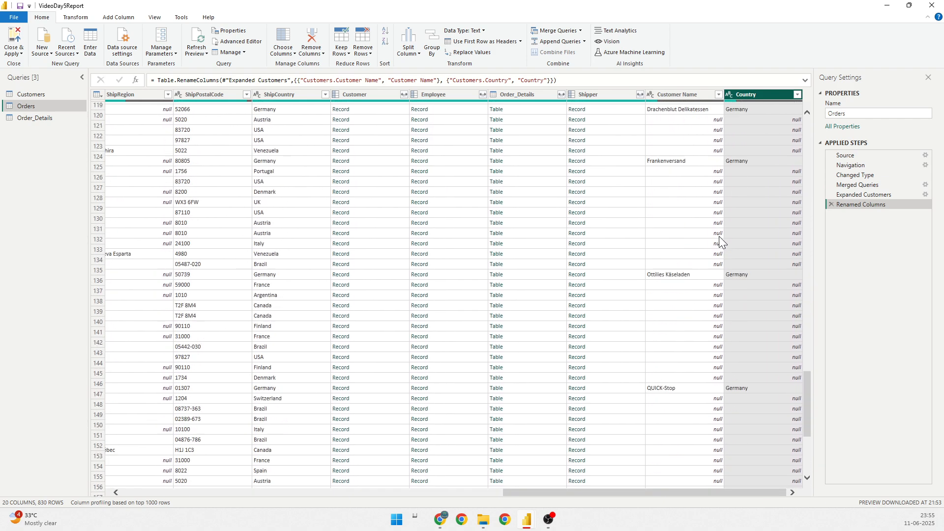
pyautogui.scroll(-3)
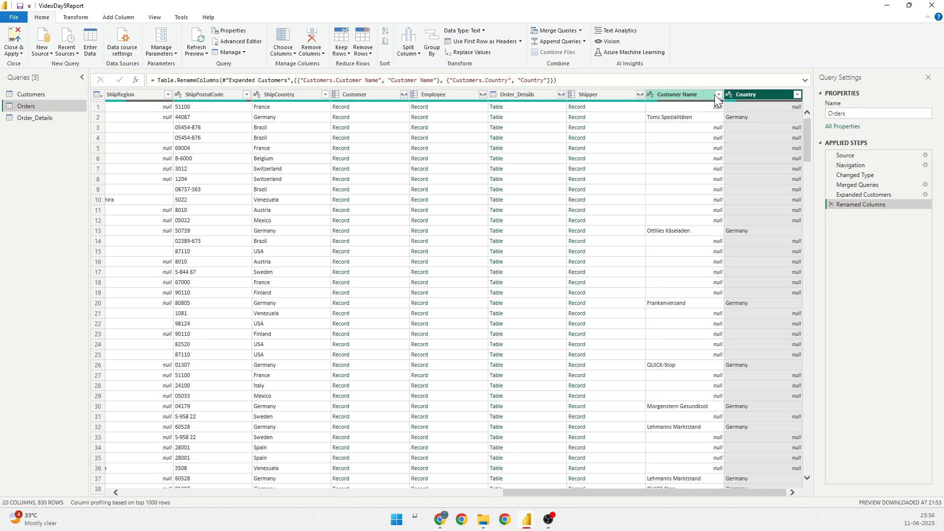
# - Filter Customer Name to exclude null, leaving 122 rows
pyautogui.click(717, 94)
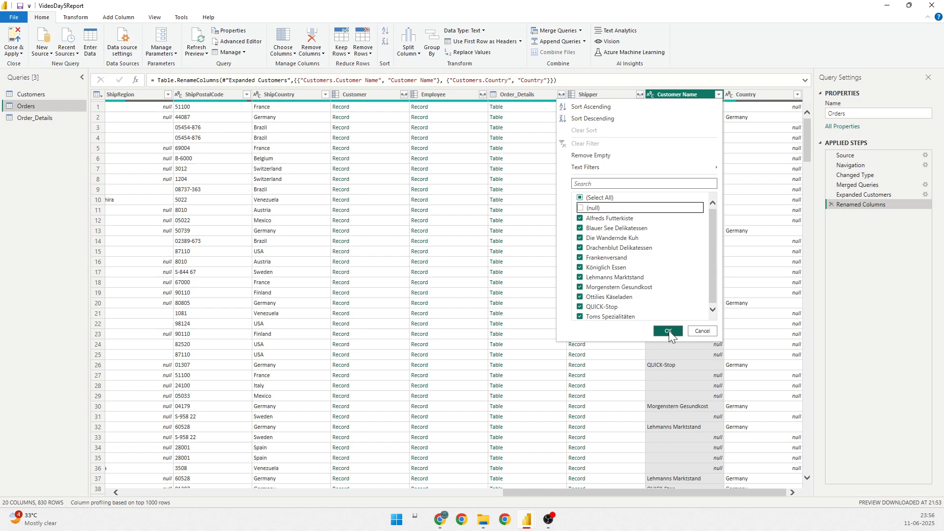
pyautogui.click(667, 332)
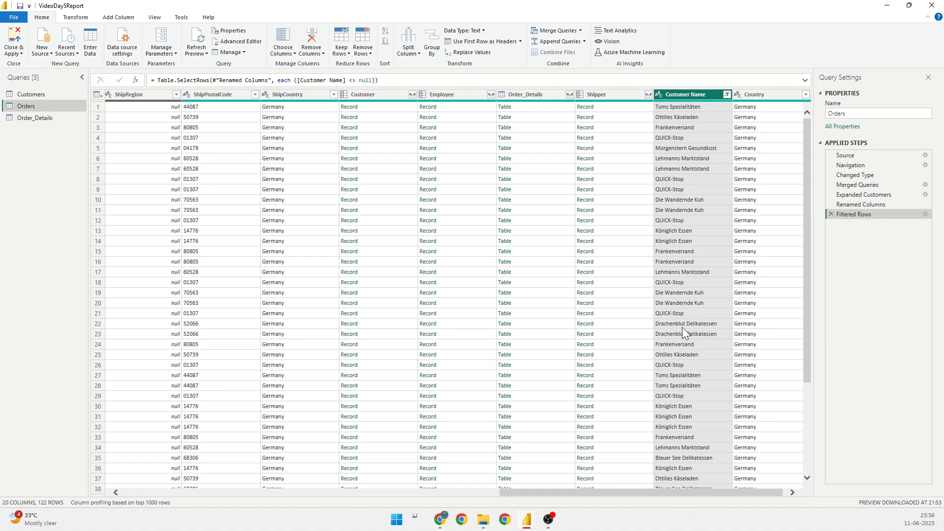
pyautogui.moveTo(855, 254)
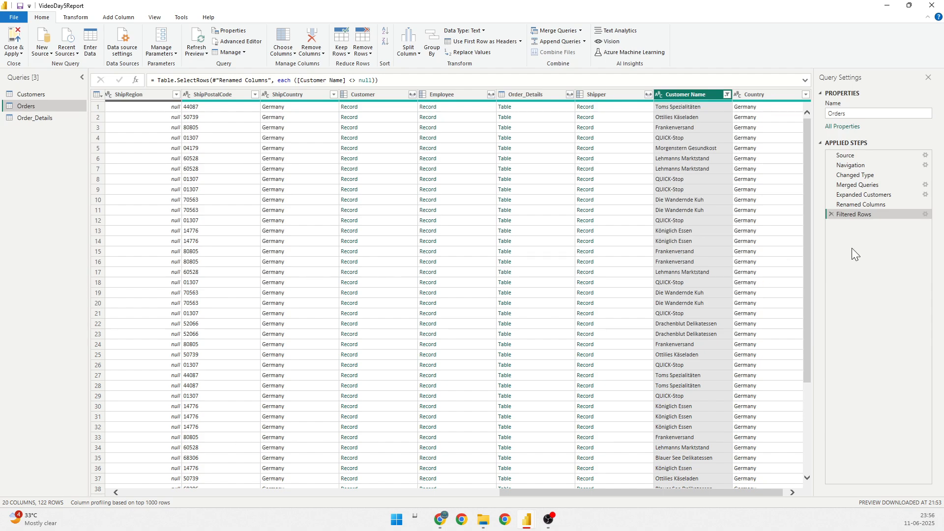
pyautogui.click(13, 42)
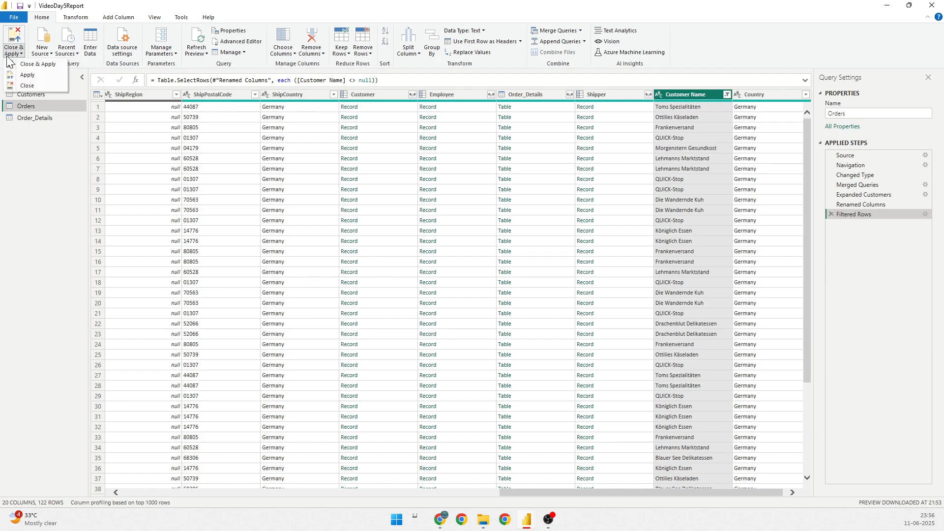
# - Close & Apply to load the 122-row Orders query into the model
pyautogui.click(13, 46)
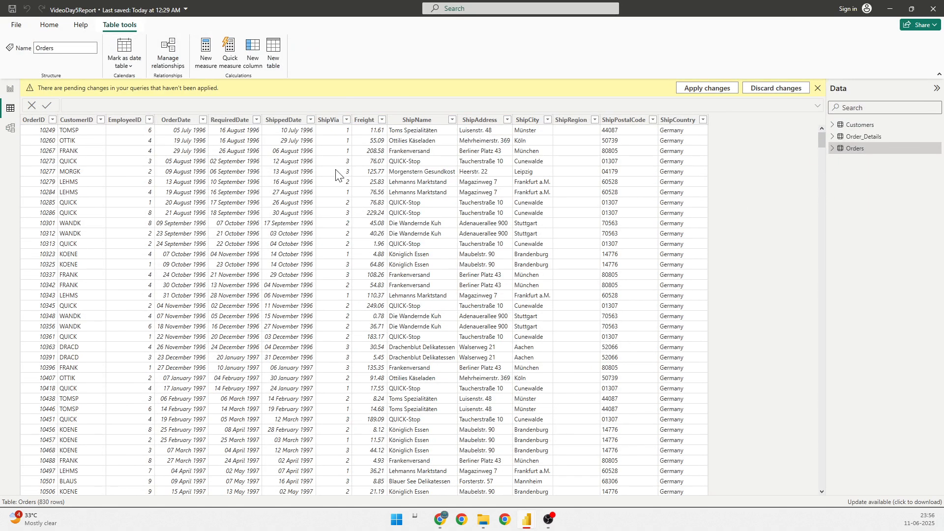
pyautogui.click(706, 87)
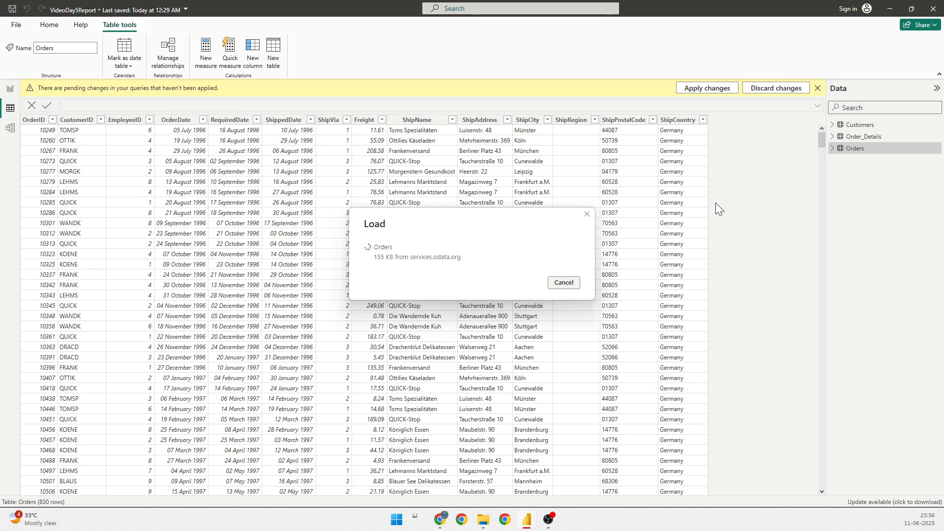
pyautogui.click(706, 88)
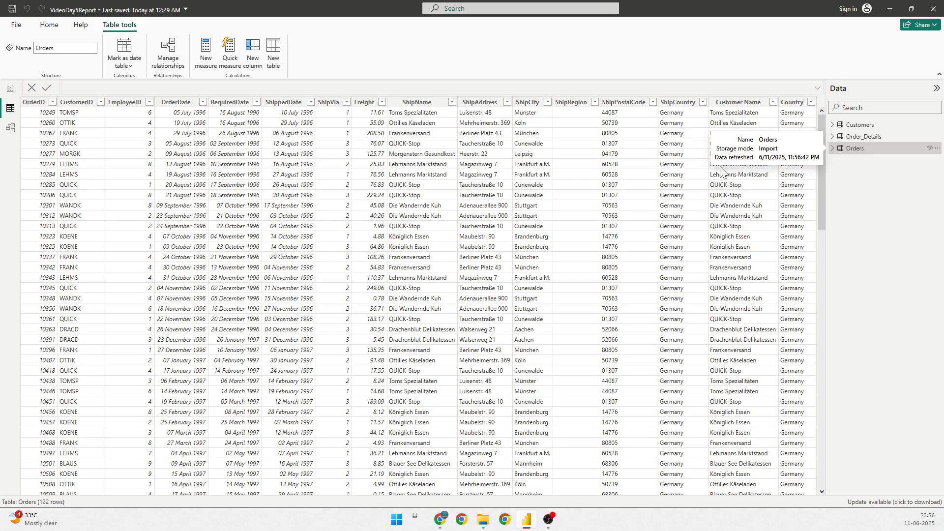
pyautogui.click(739, 101)
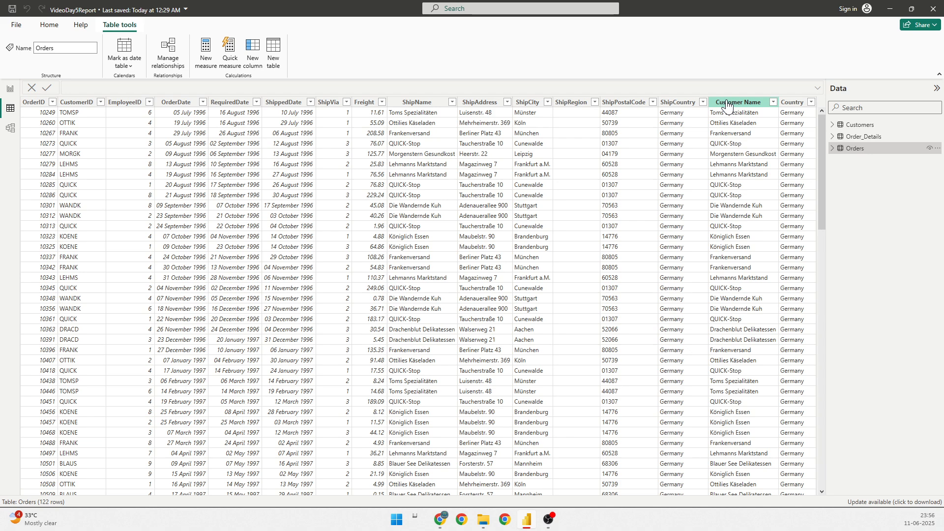
pyautogui.click(741, 101)
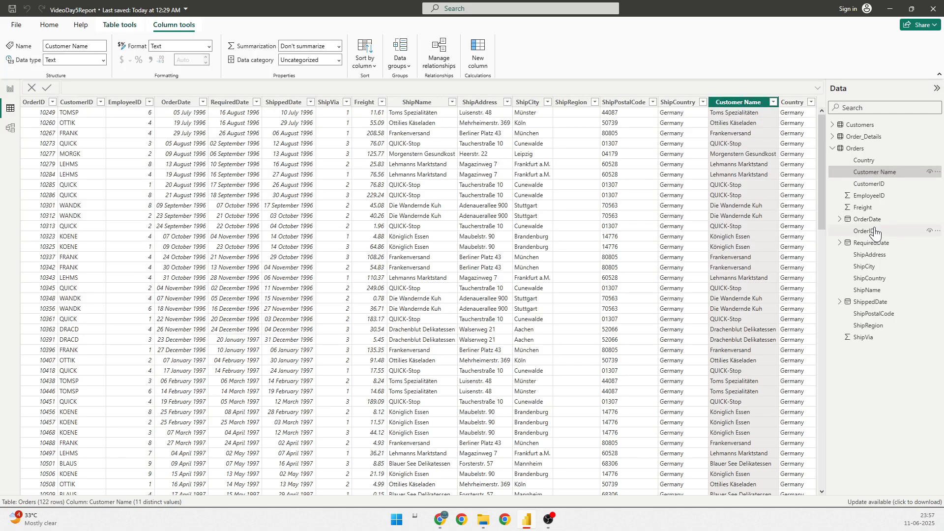
pyautogui.moveTo(868, 230)
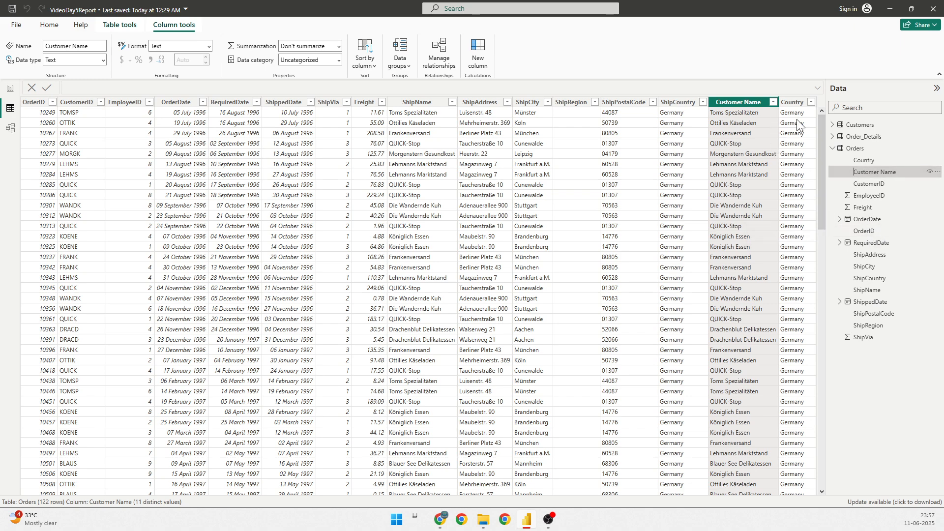
pyautogui.rightClick(853, 148)
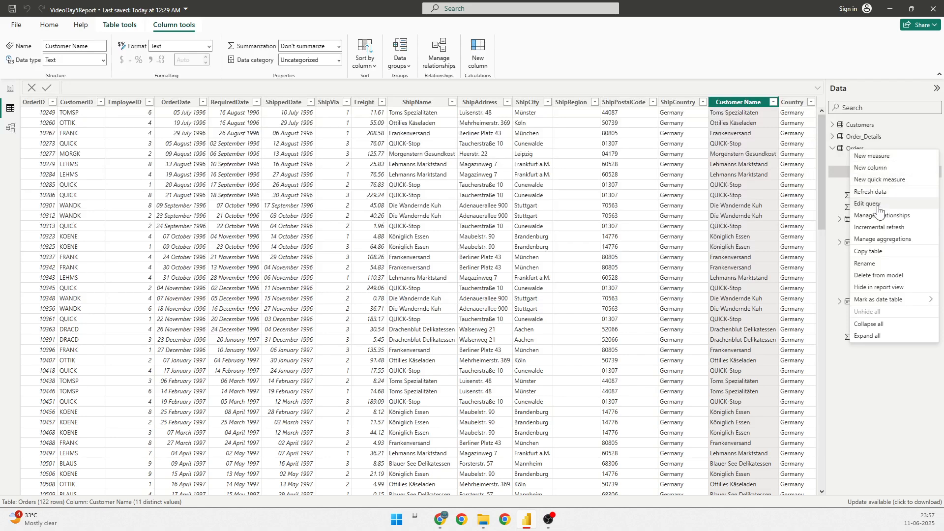
pyautogui.click(866, 203)
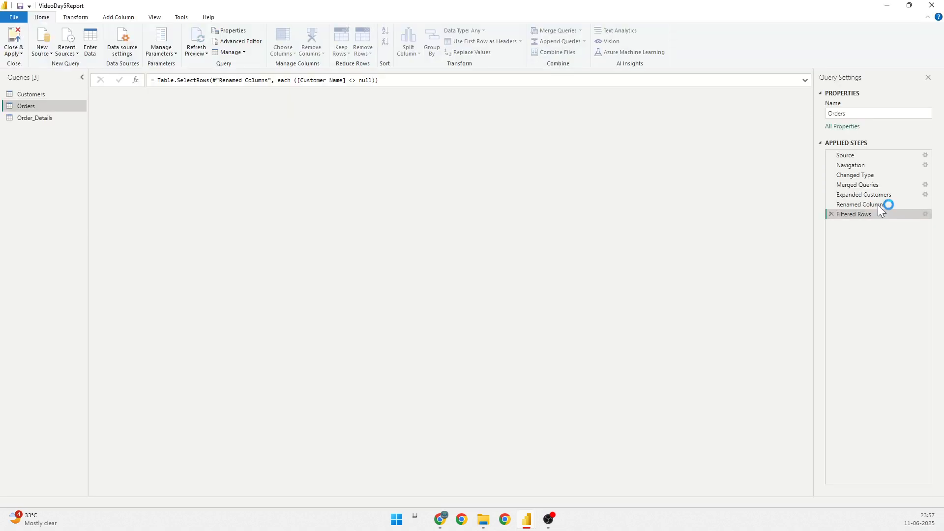
pyautogui.click(853, 215)
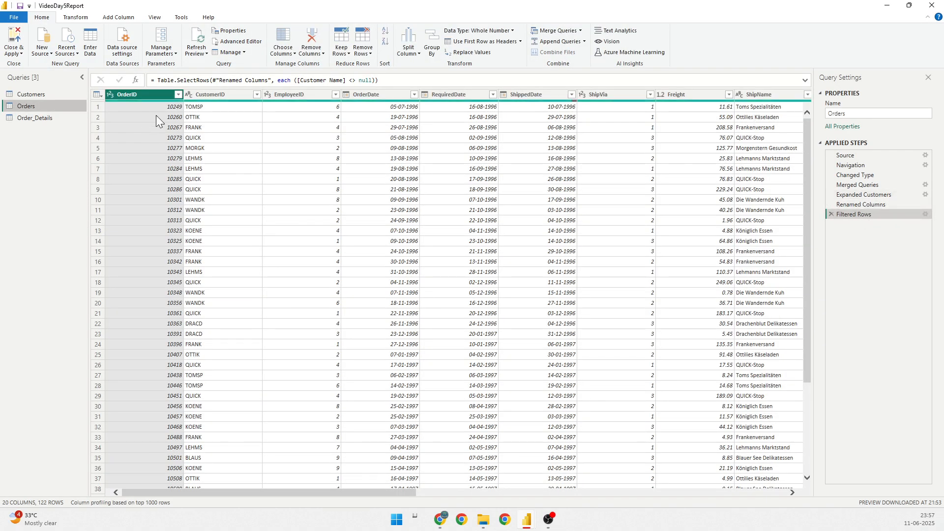
pyautogui.hscroll(3)
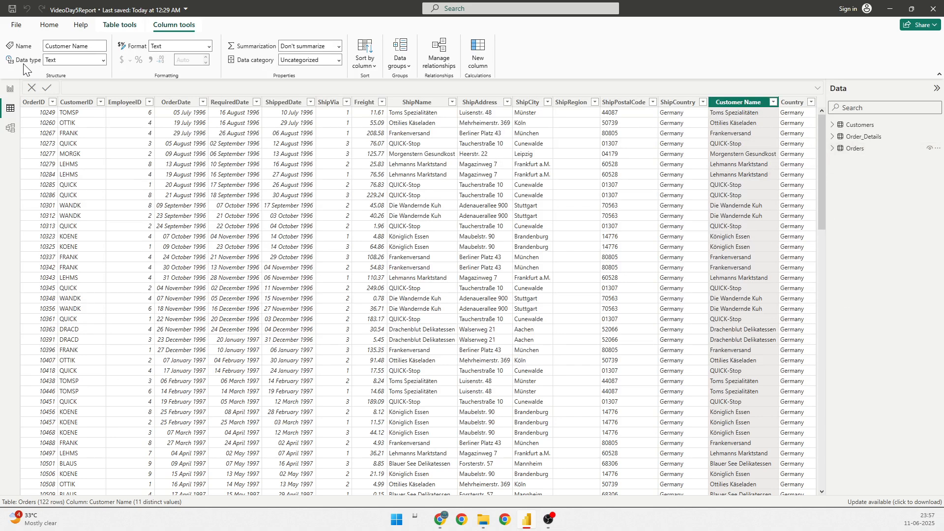
pyautogui.moveTo(688, 151)
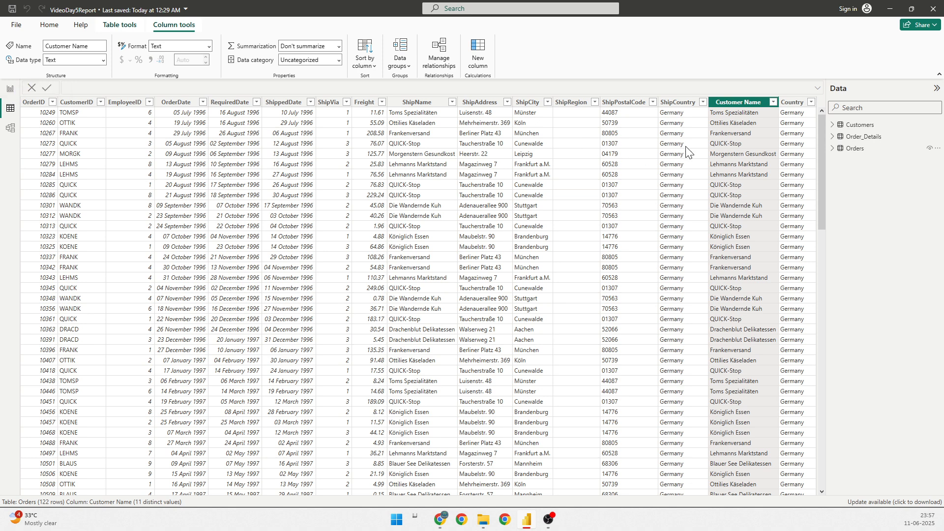
pyautogui.moveTo(70, 124)
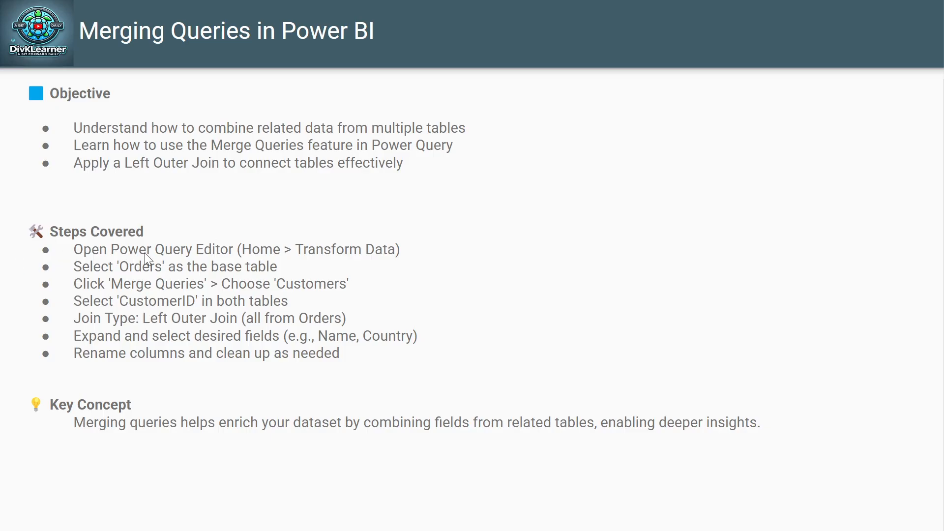
pyautogui.moveTo(250, 266)
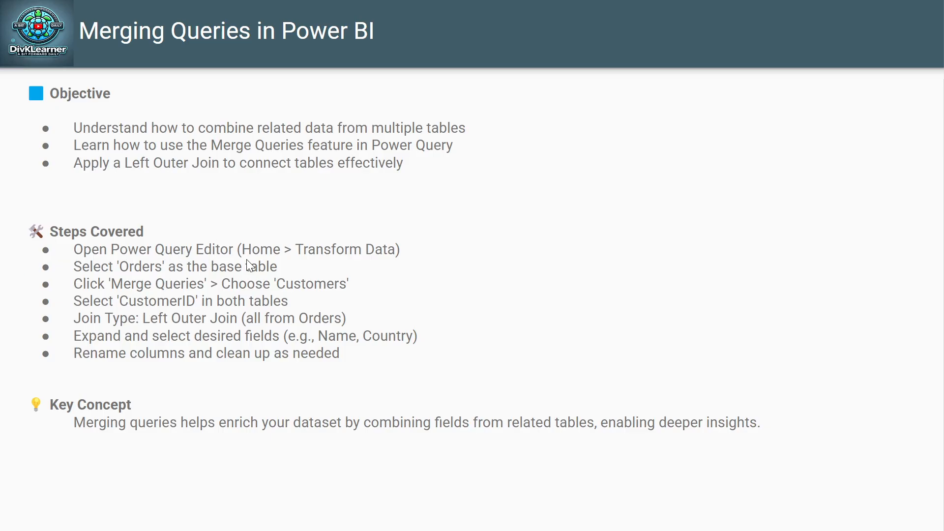
pyautogui.moveTo(385, 264)
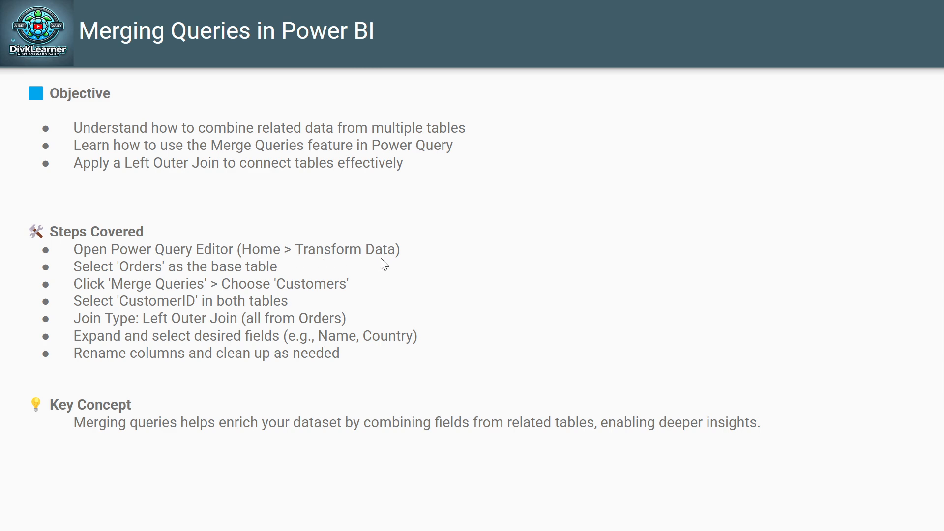
pyautogui.moveTo(124, 295)
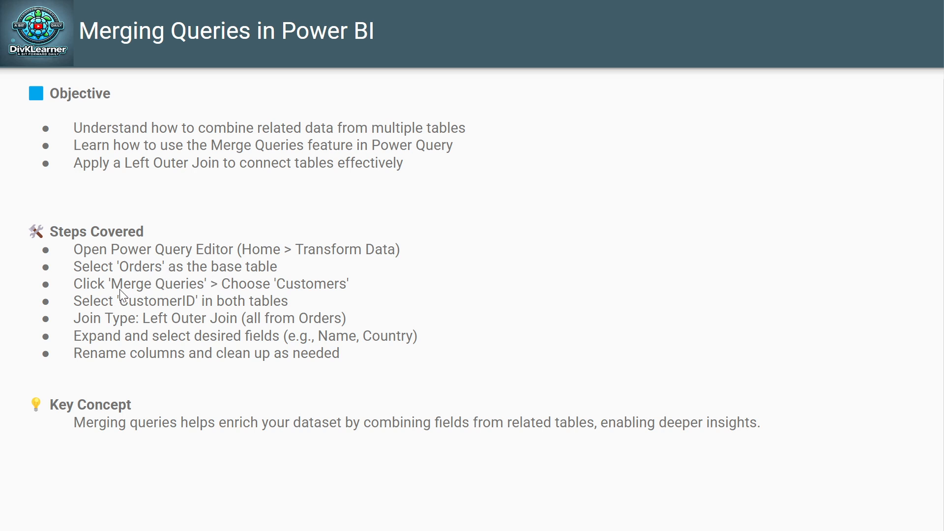
pyautogui.moveTo(179, 294)
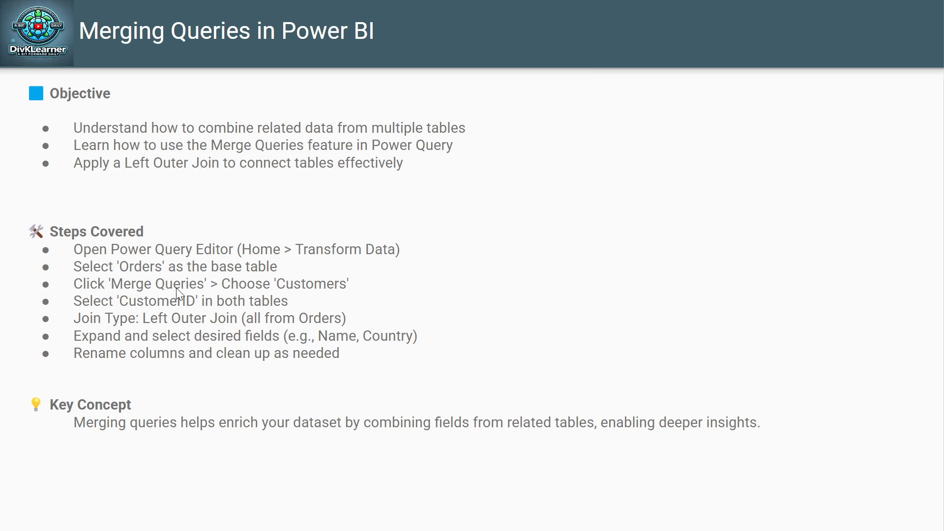
pyautogui.moveTo(248, 295)
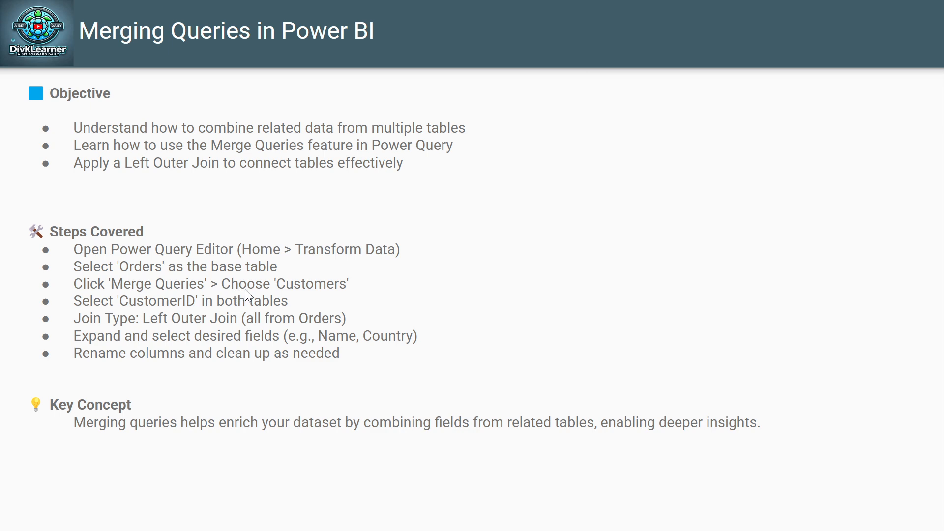
pyautogui.moveTo(88, 309)
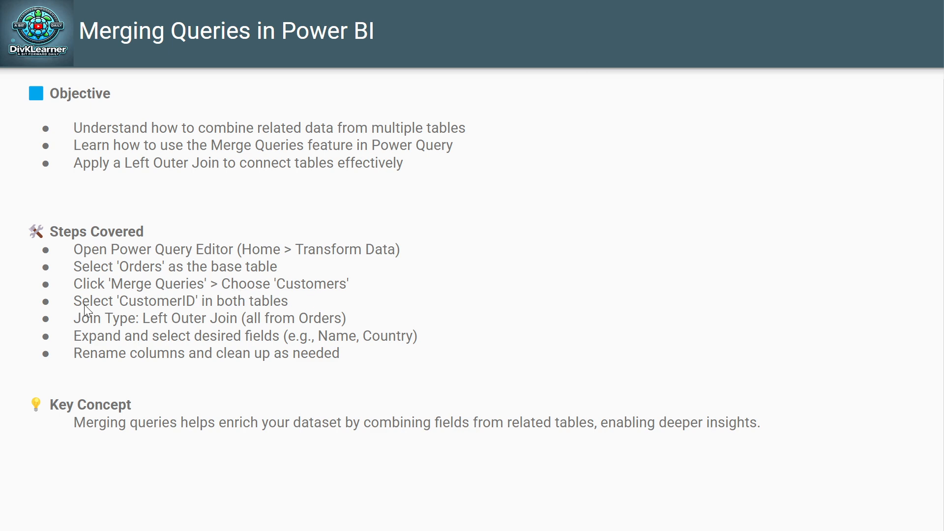
pyautogui.moveTo(289, 325)
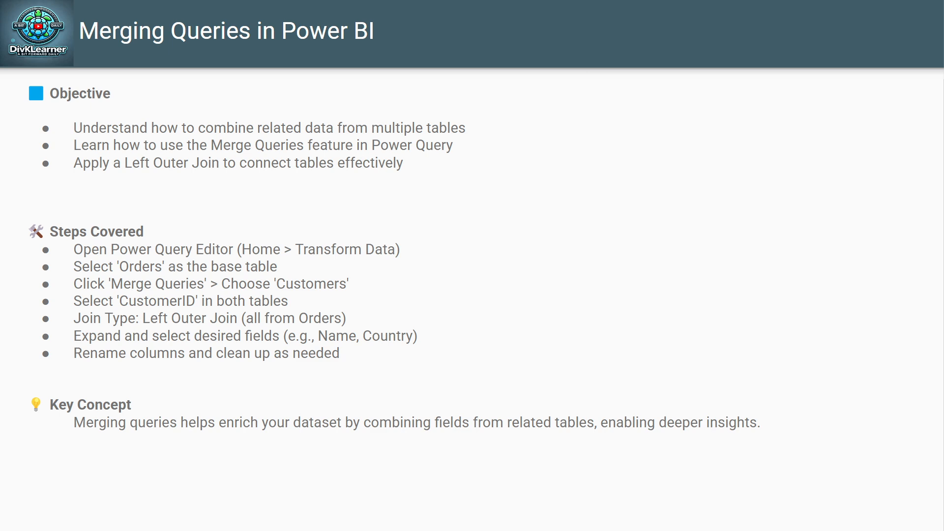
pyautogui.moveTo(476, 278)
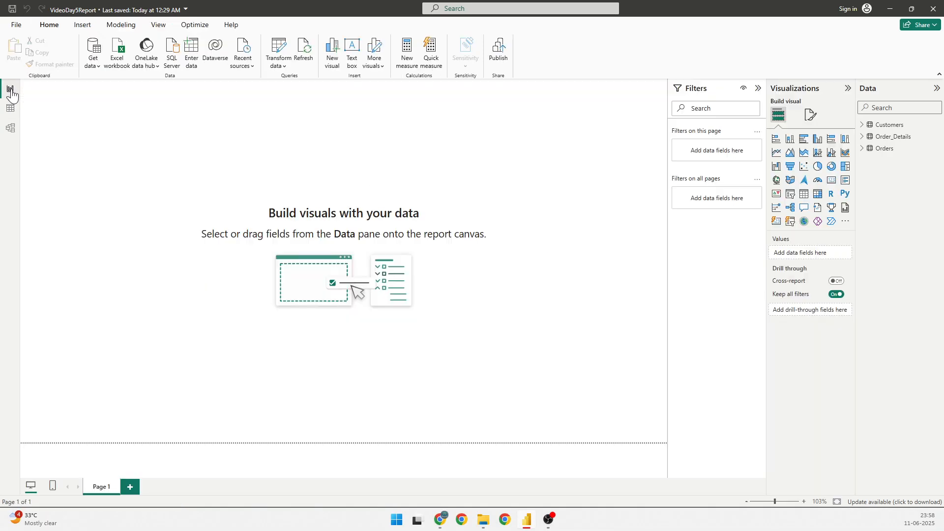
# - Review the two relationships in Manage relationships, then switch to Model view
pyautogui.click(120, 24)
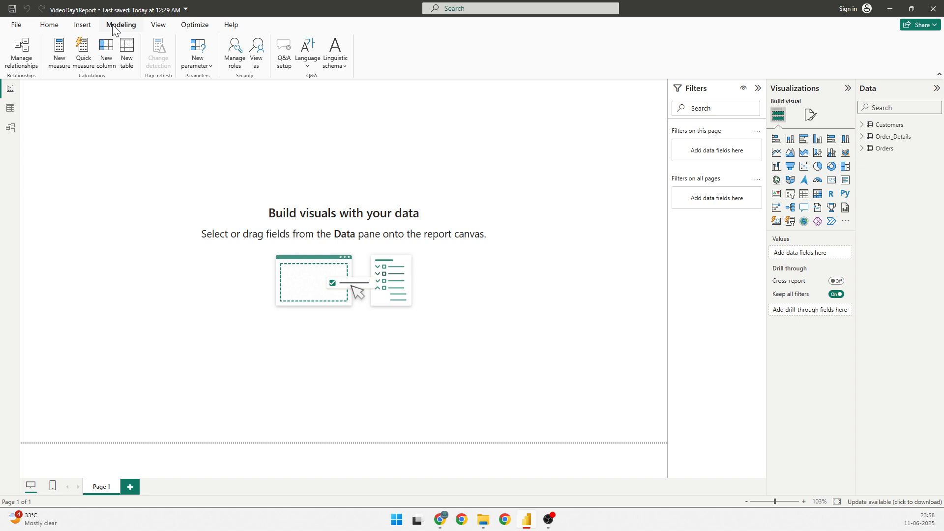
pyautogui.click(21, 51)
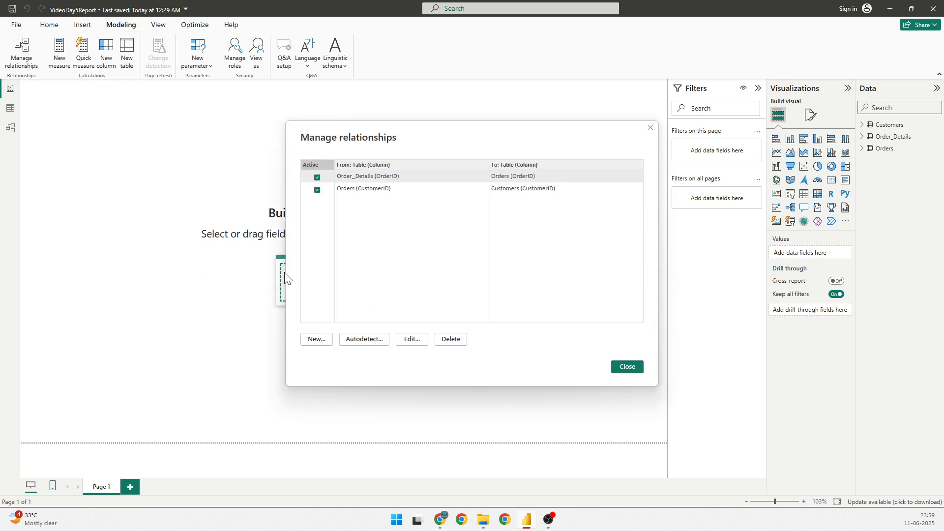
pyautogui.moveTo(401, 247)
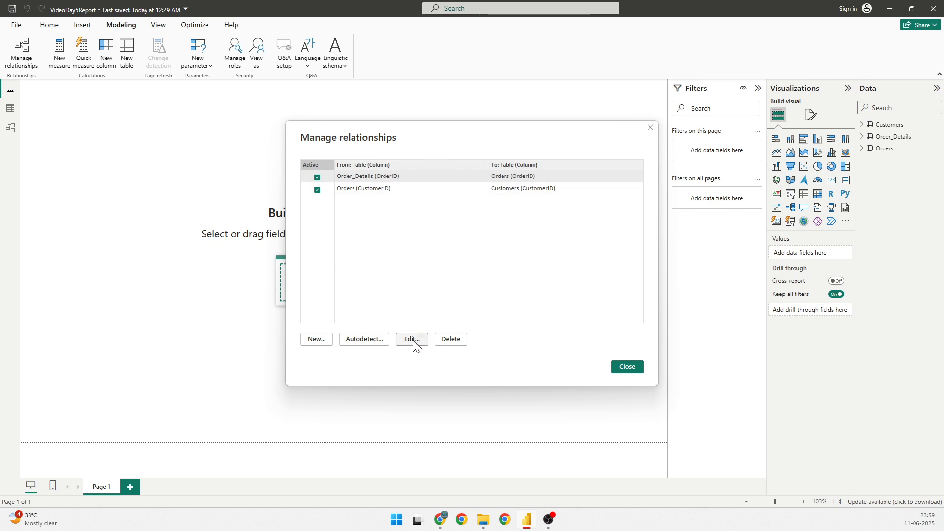
pyautogui.click(411, 339)
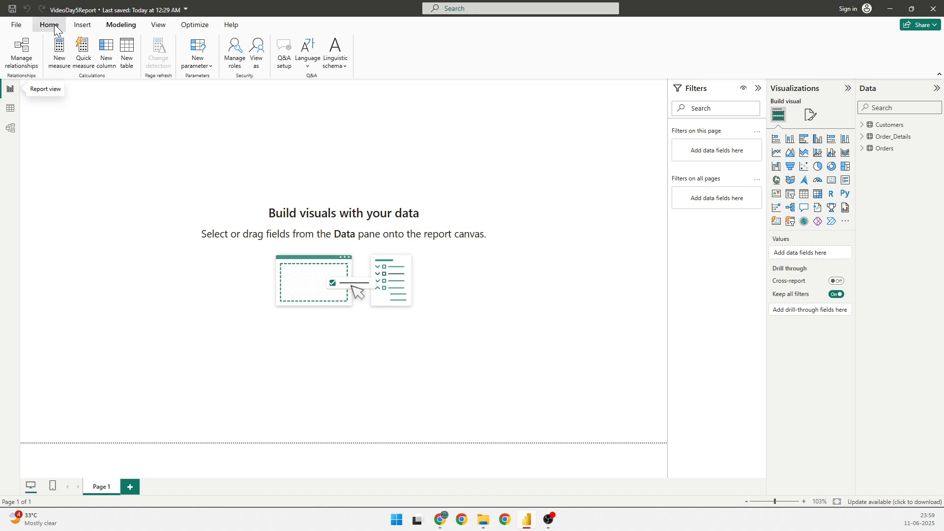
pyautogui.click(48, 25)
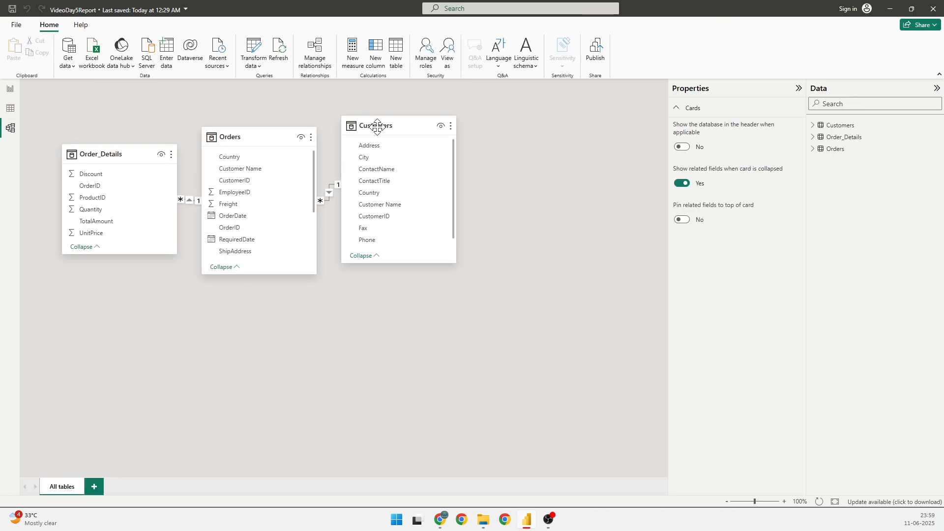
# - Drag Orders so it sits between Order_Details and Customers with clear relationship lines
pyautogui.moveTo(378, 125); pyautogui.dragTo(559, 141)
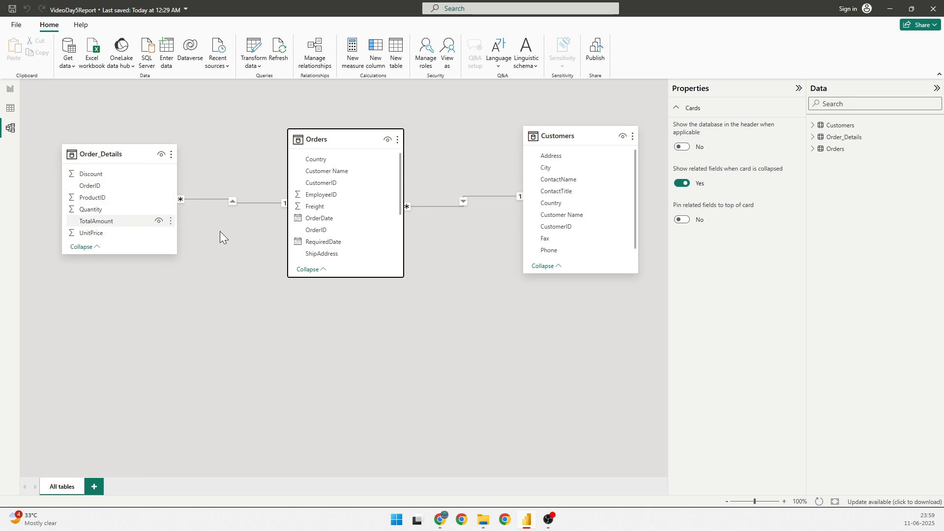
pyautogui.moveTo(162, 207)
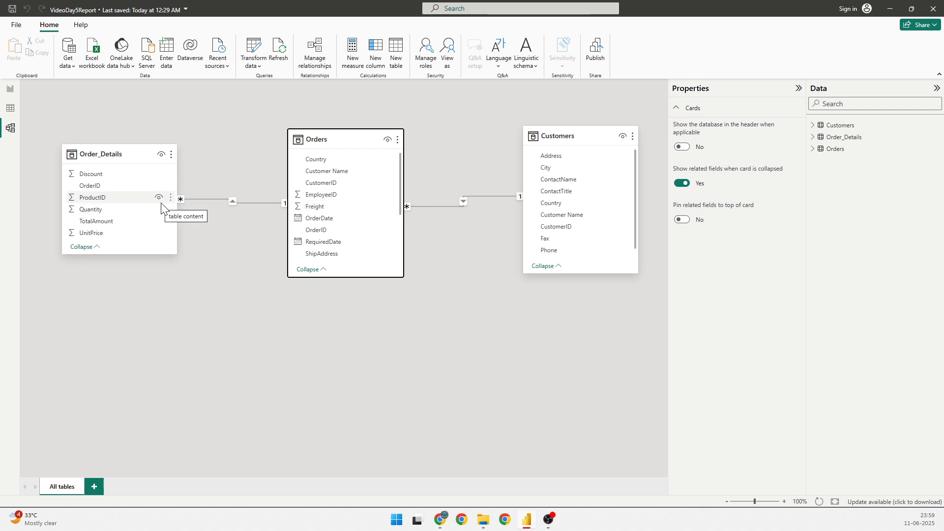
pyautogui.moveTo(588, 202)
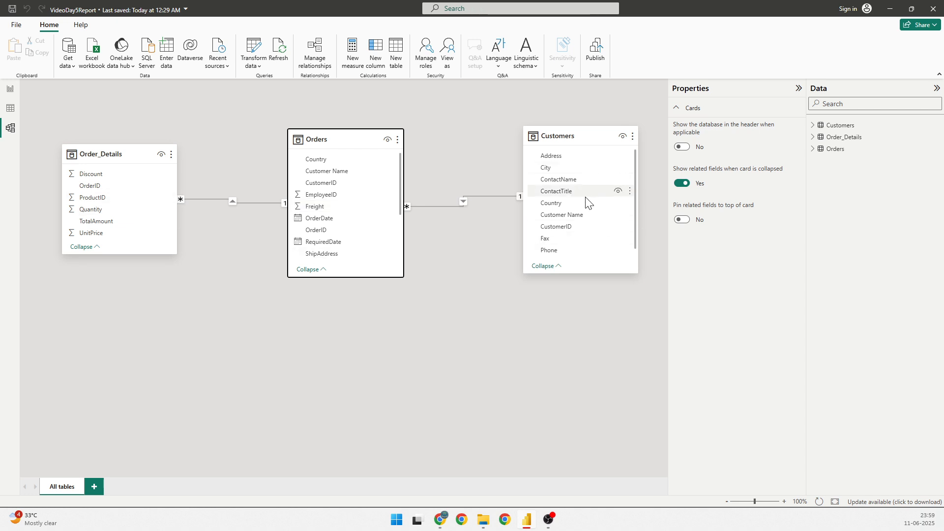
pyautogui.moveTo(596, 183)
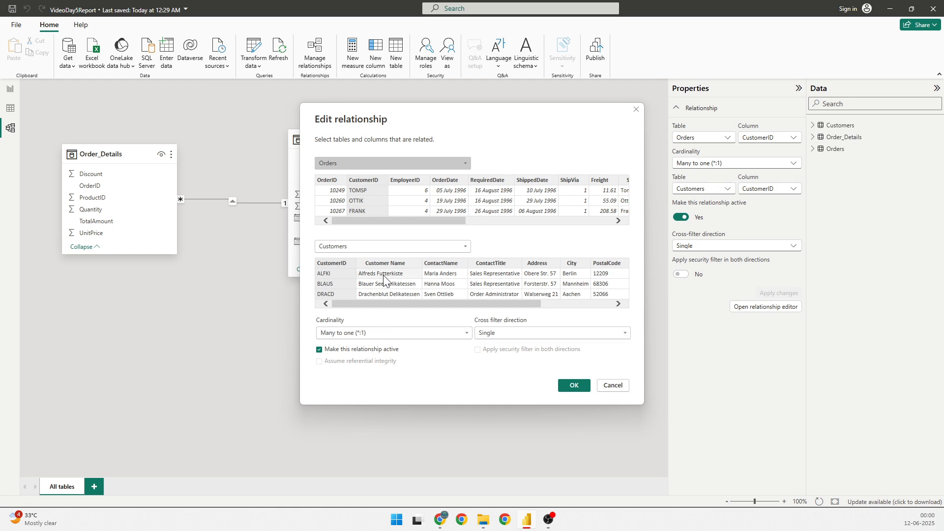
pyautogui.moveTo(385, 283)
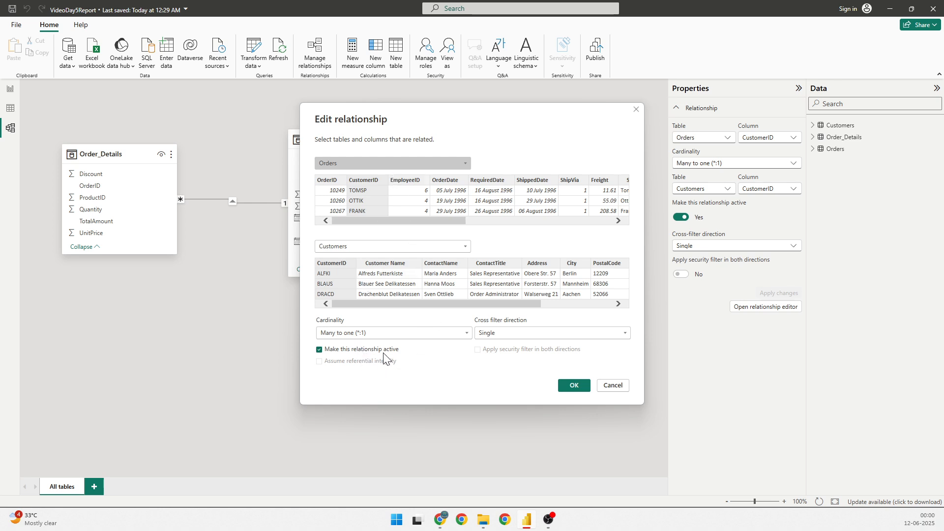
pyautogui.moveTo(386, 355)
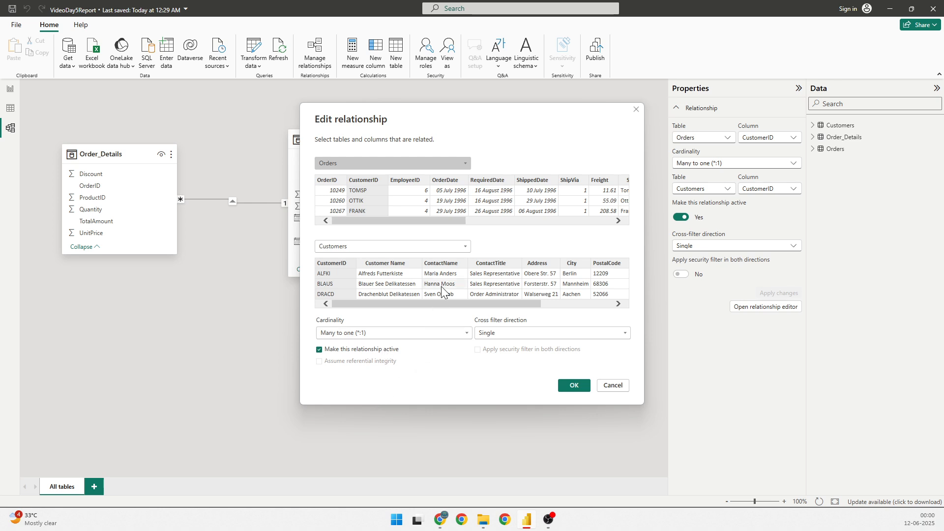
pyautogui.moveTo(573, 385)
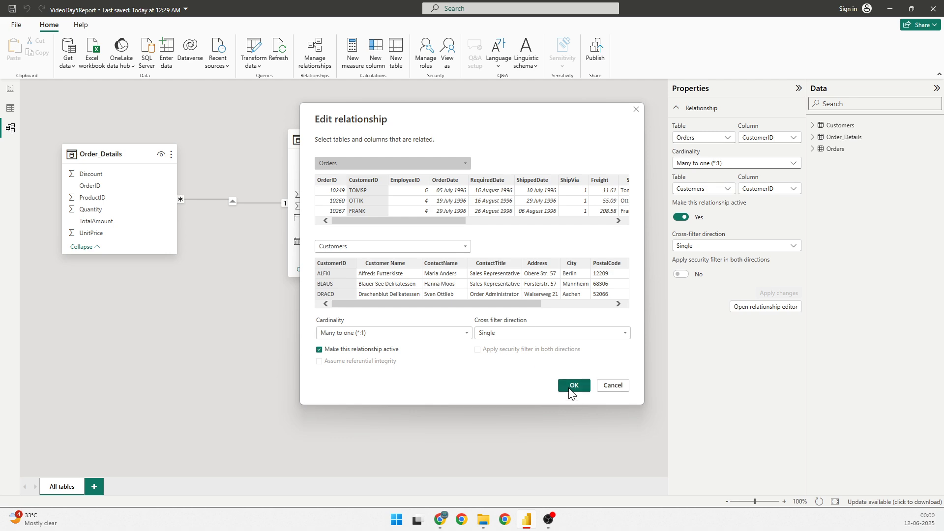
# - Accept the Orders–Customers relationship as active many-to-one and move on to Order_Details–Orders
pyautogui.click(572, 386)
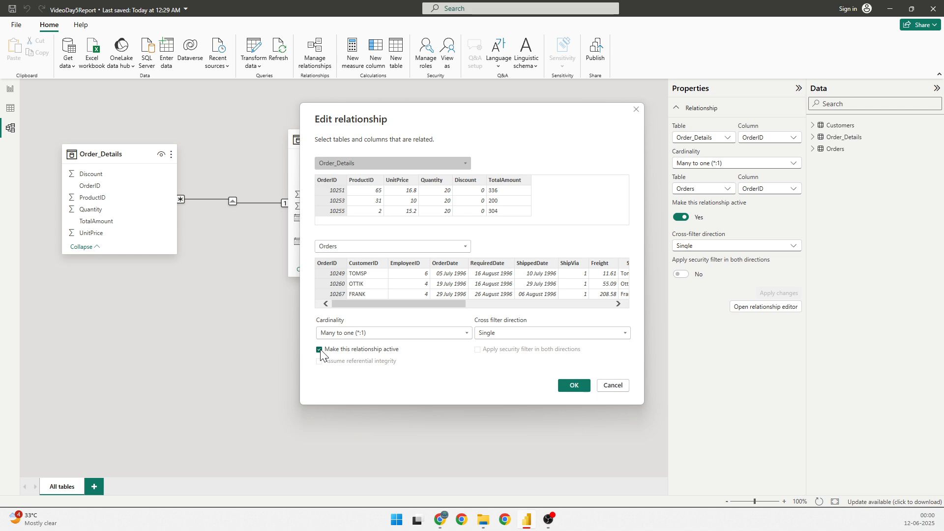
# - Toggle the Order_Details–Orders relationship inactive, then make it active again and confirm
pyautogui.click(318, 350)
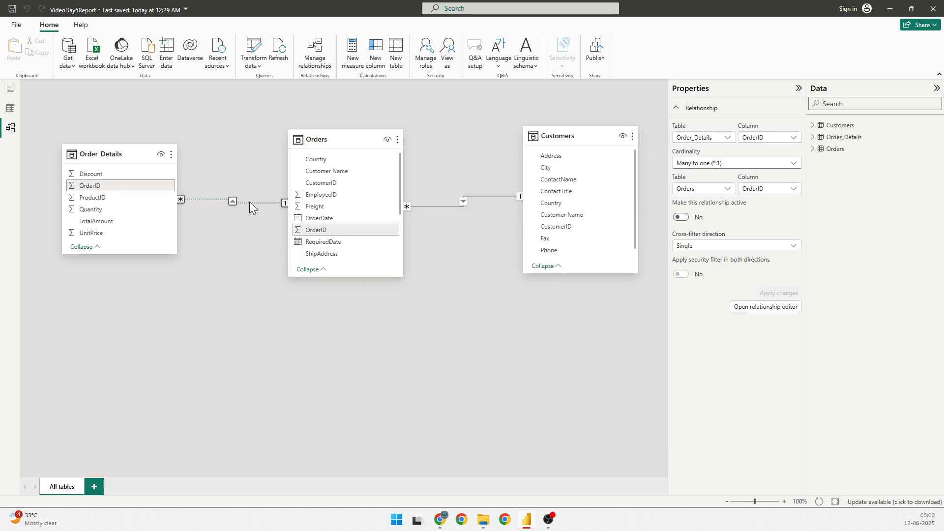
pyautogui.moveTo(250, 209)
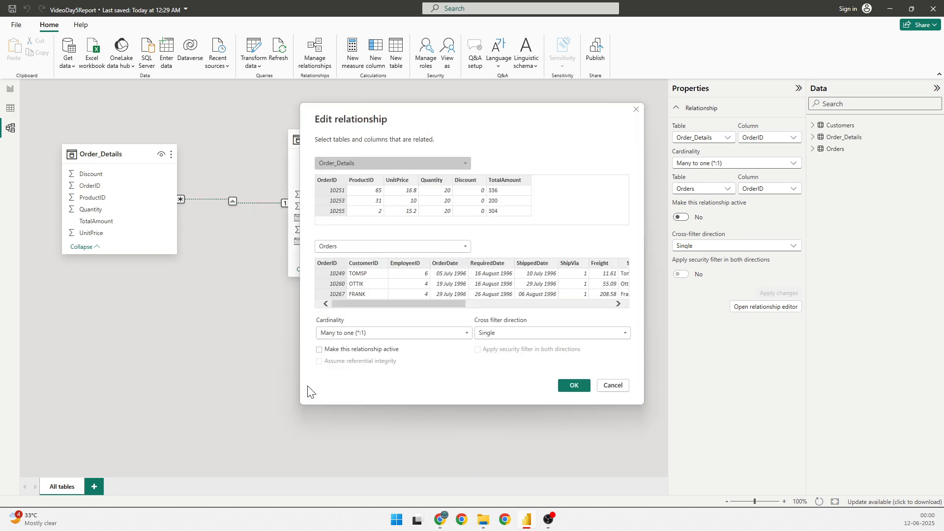
pyautogui.click(320, 350)
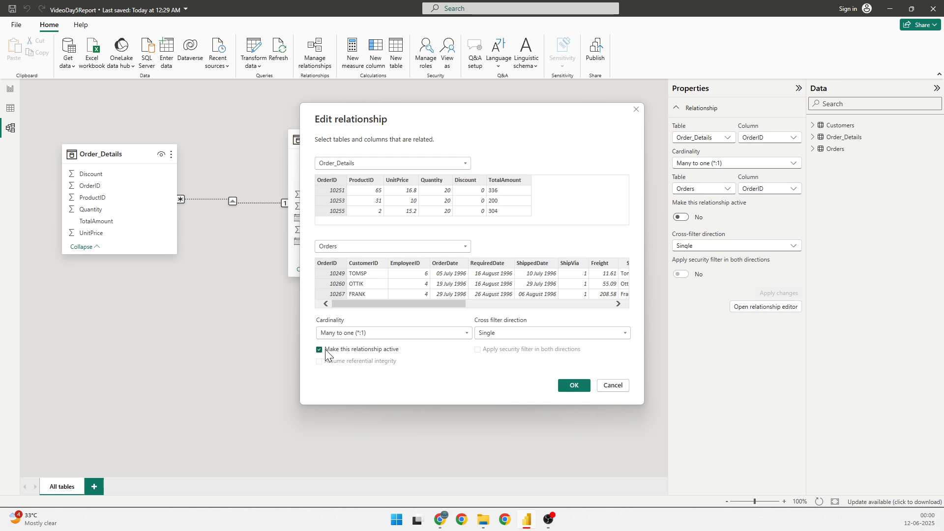
pyautogui.click(573, 386)
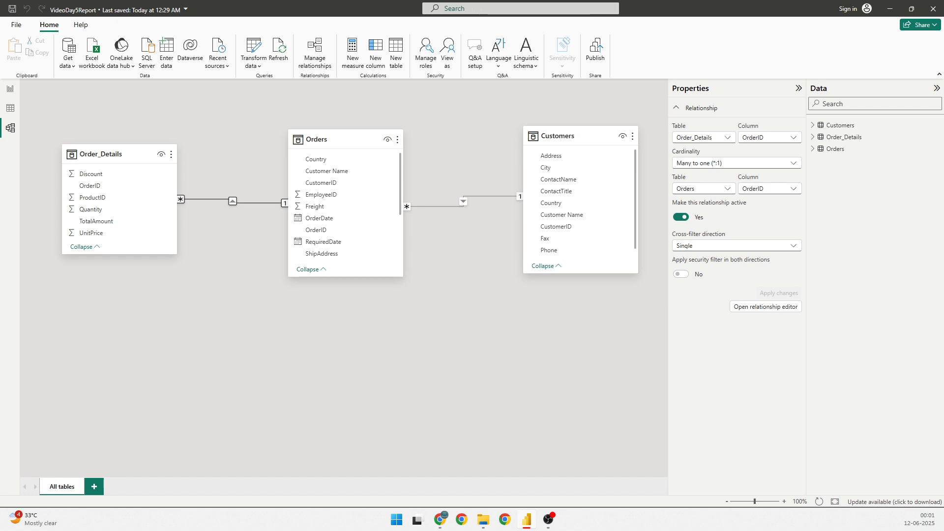
pyautogui.moveTo(565, 313)
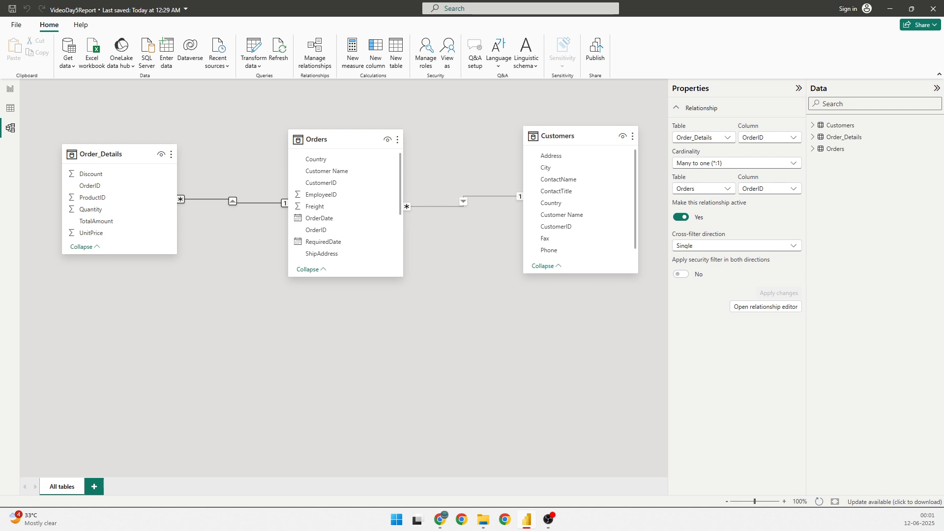
pyautogui.moveTo(321, 501)
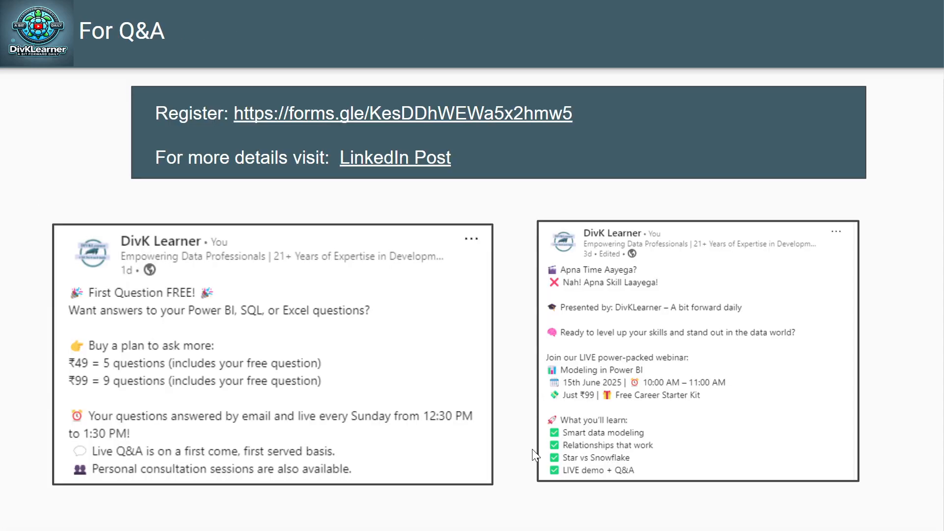
pyautogui.moveTo(329, 379)
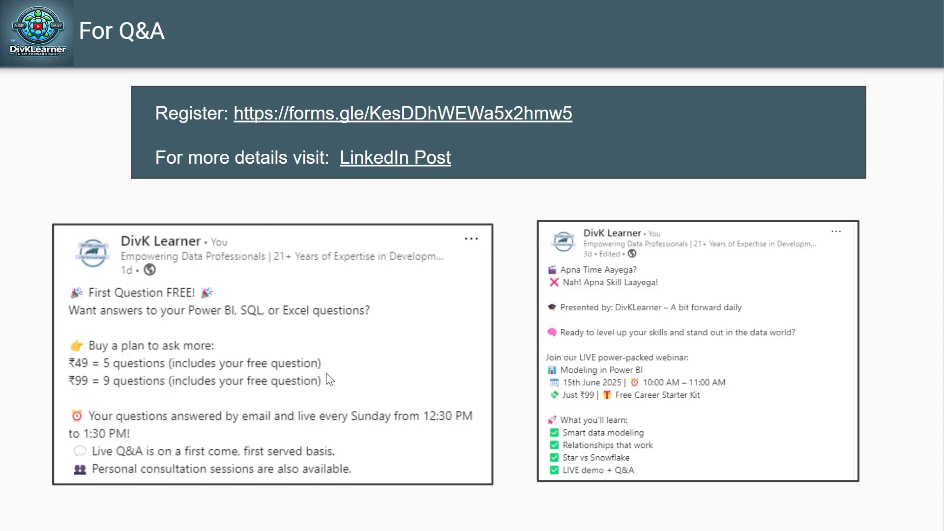